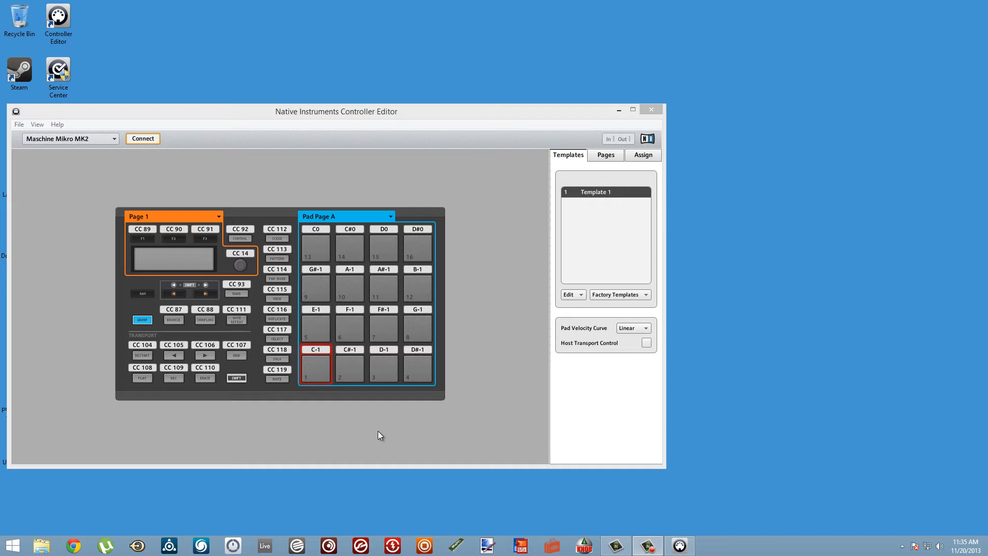
mouse_move(384, 456)
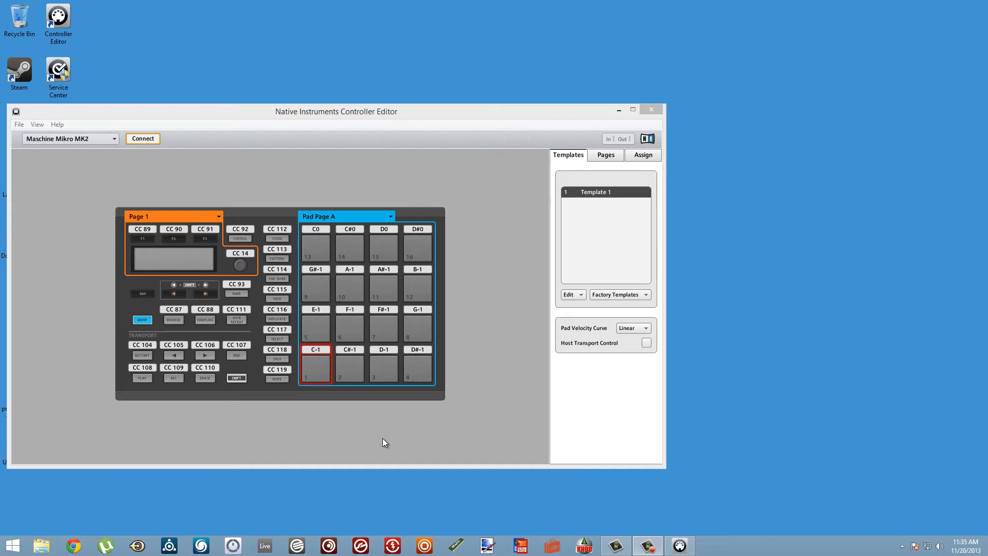
mouse_move(334, 227)
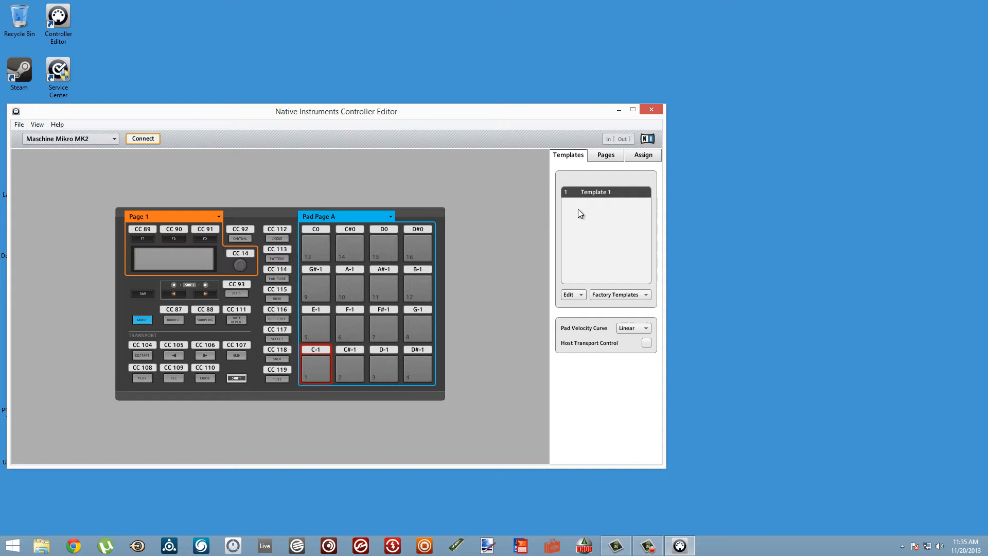
mouse_move(585, 203)
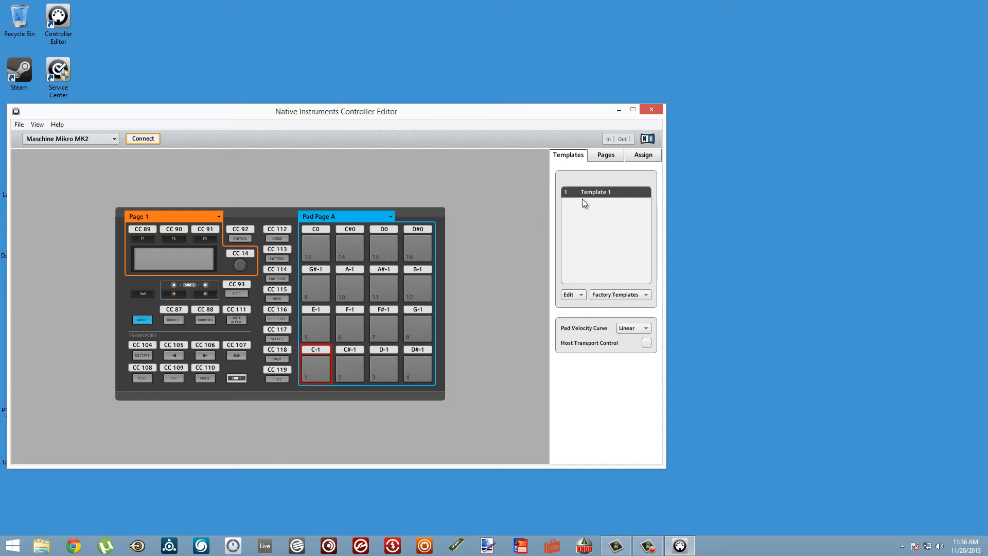
mouse_move(588, 207)
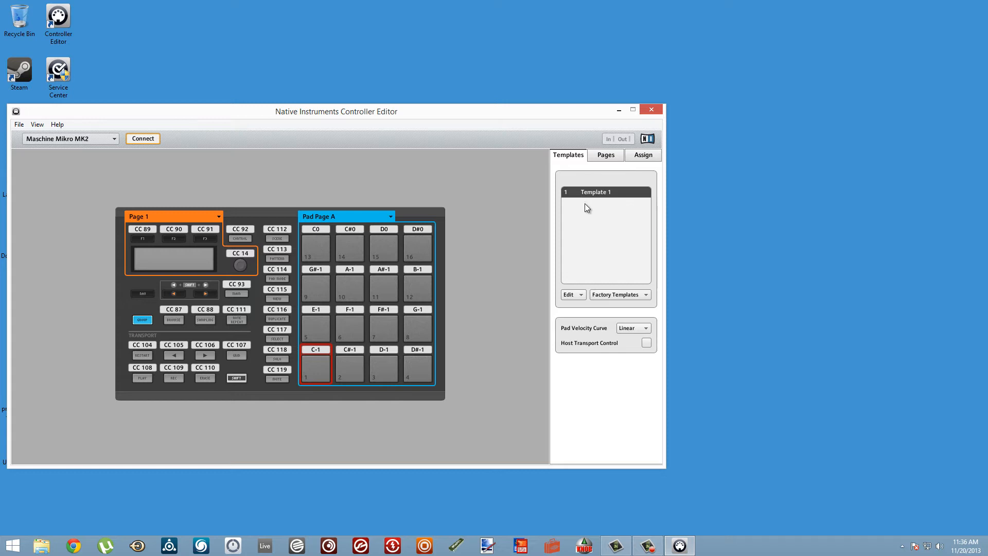
- Create Template 2 with Edit > New and rename it 'Reaktor'
left_click(568, 294)
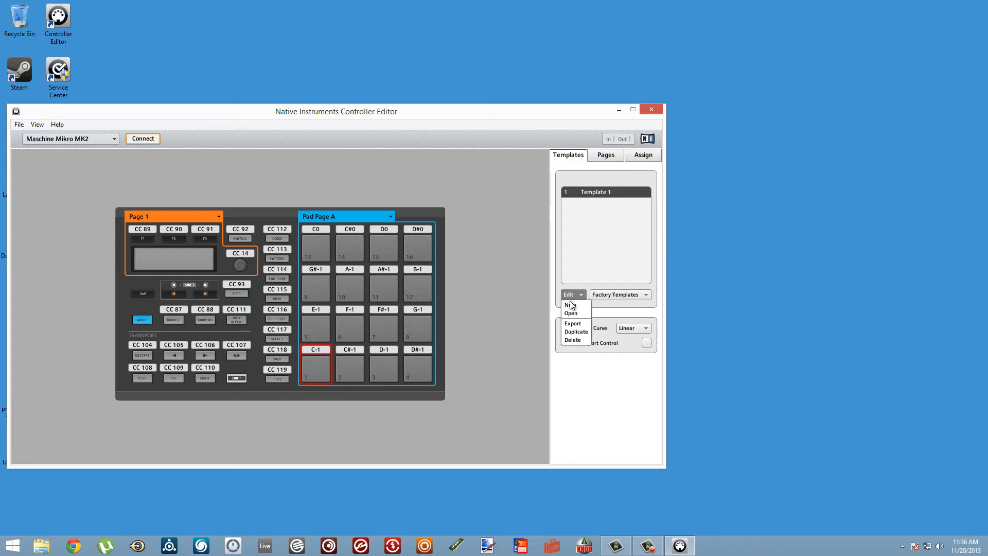
left_click(567, 303)
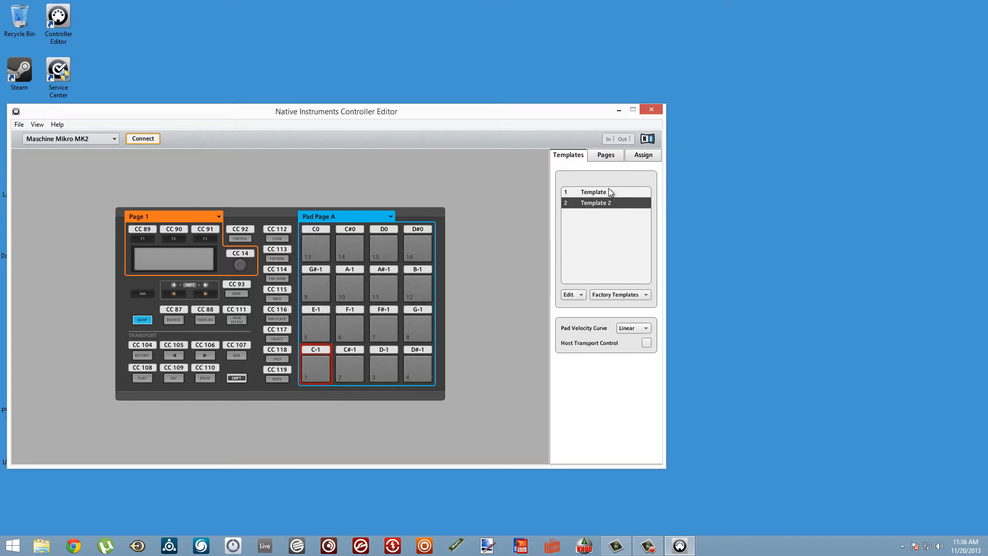
double_click(596, 202)
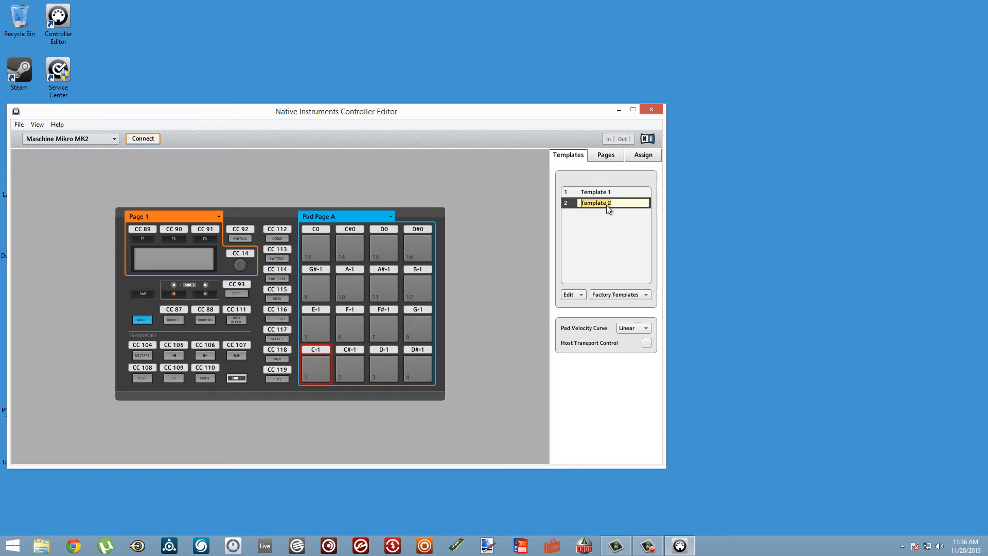
type("Reaktor")
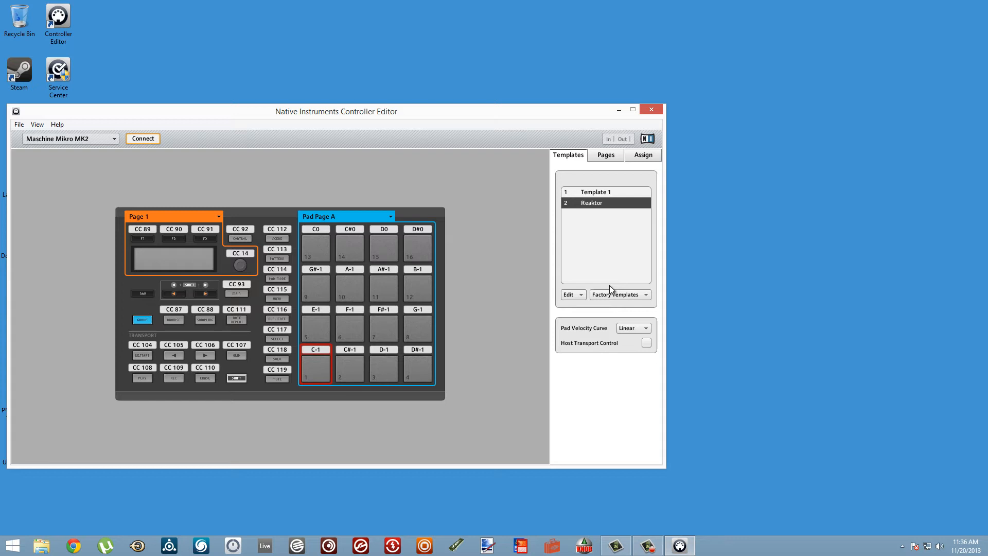
mouse_move(433, 162)
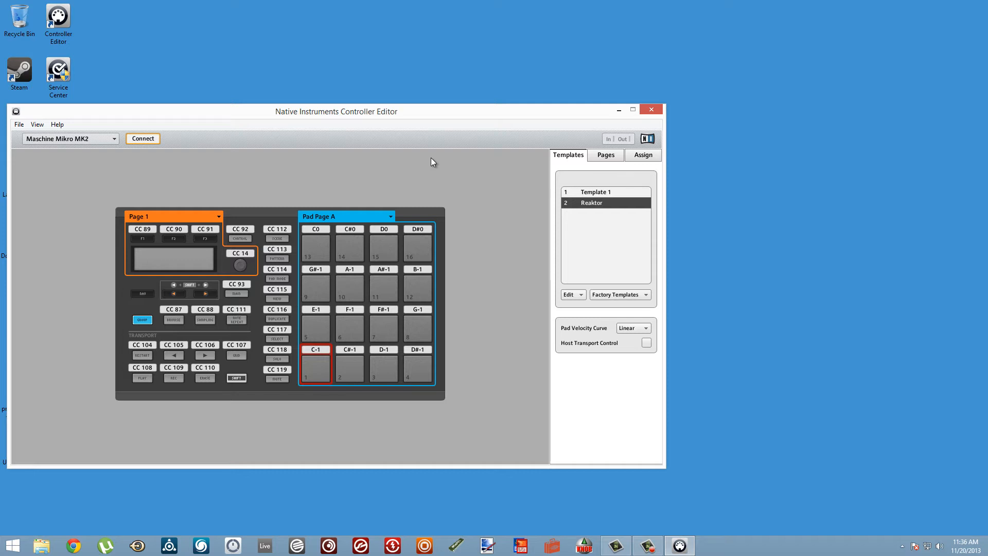
mouse_move(323, 372)
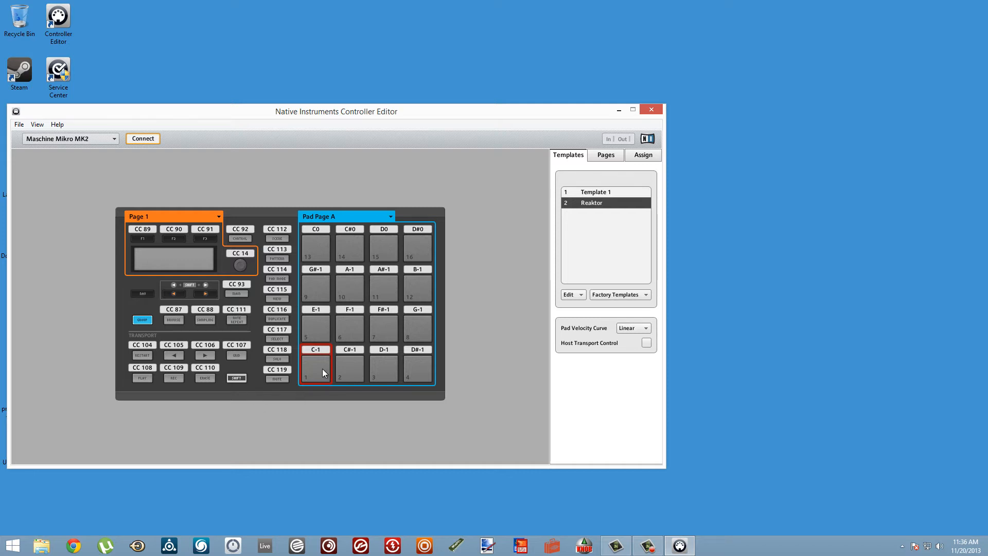
- Select pad 1 (note C-1, channel 1) and keep its trigger mode at Gate
left_click(642, 155)
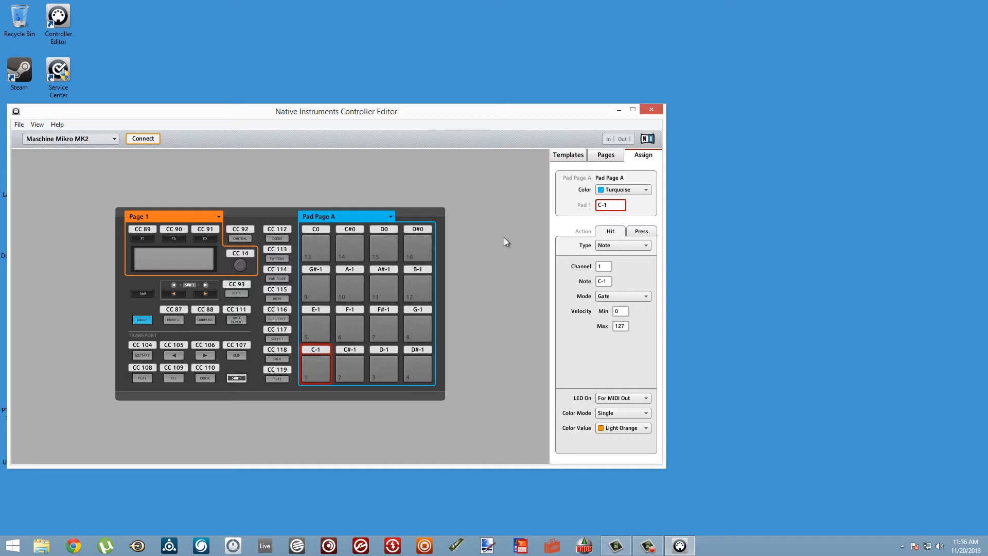
mouse_move(636, 332)
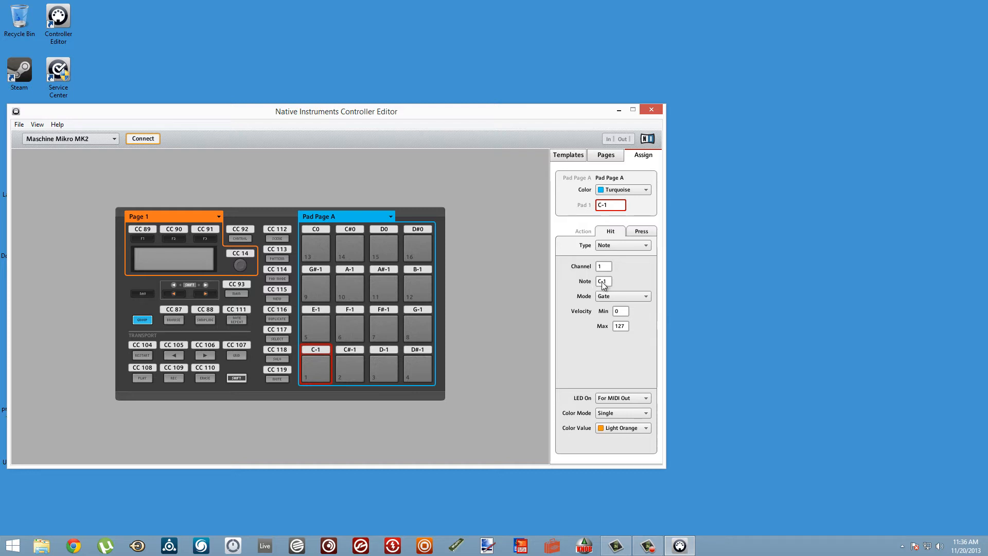
left_click(622, 296)
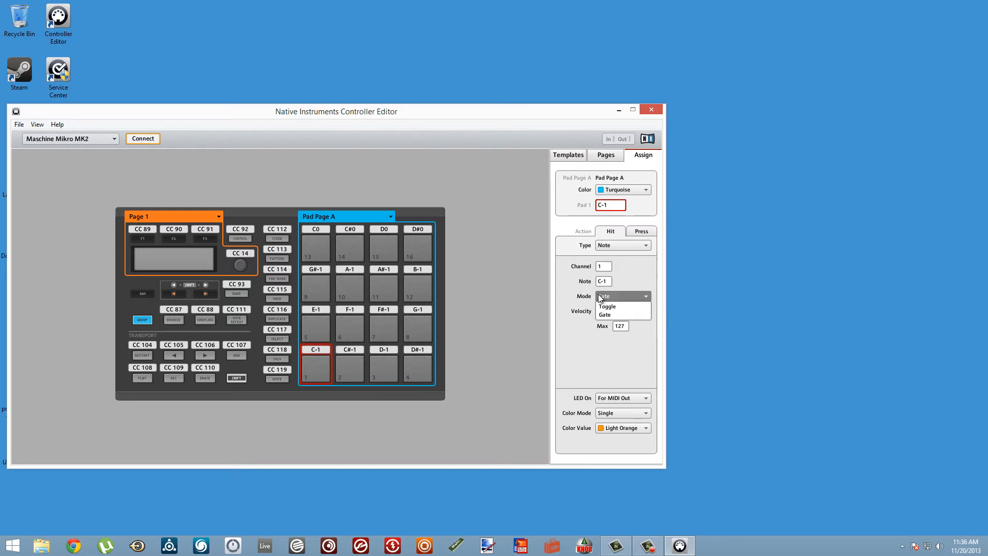
left_click(606, 315)
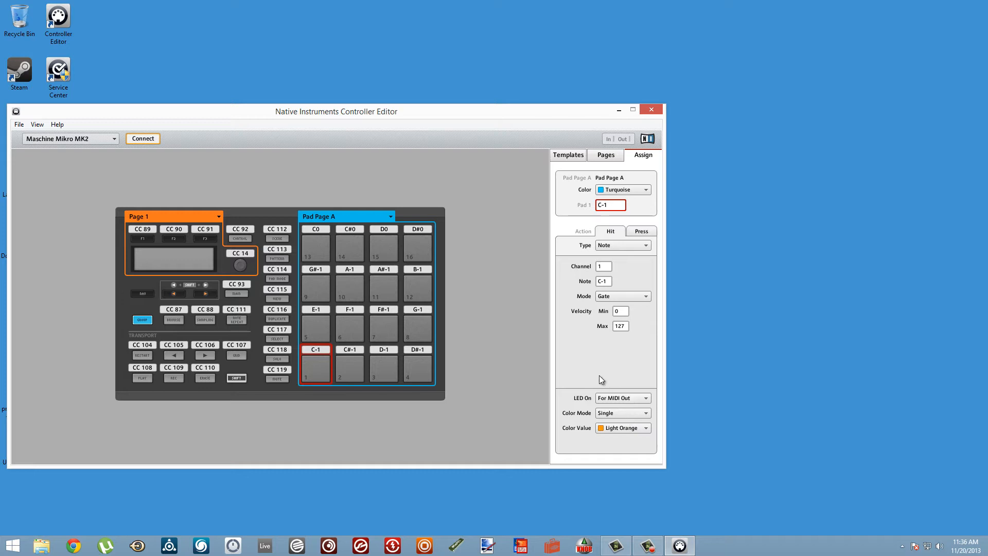
mouse_move(594, 377)
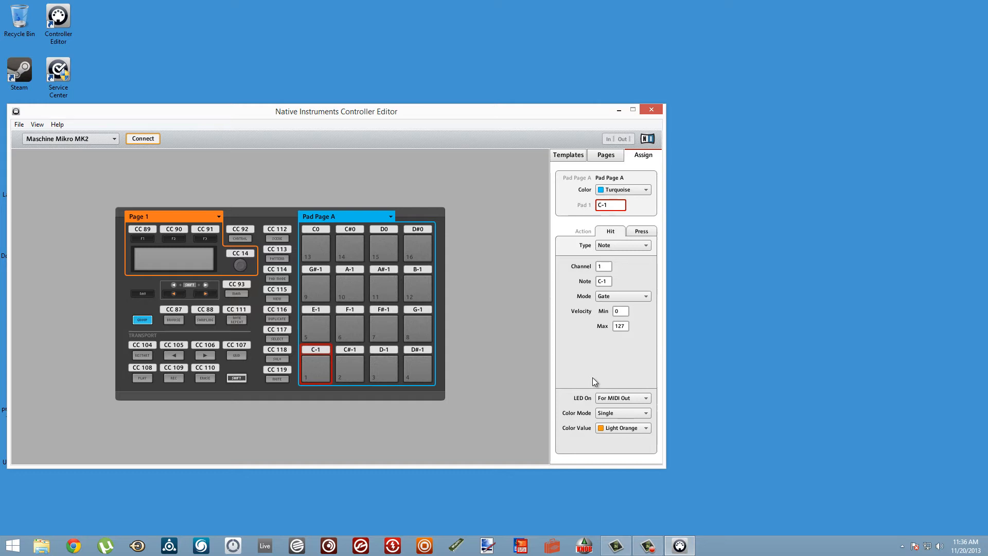
- Set pad 1's LED On to For MIDI In and its Color Mode to HSB
left_click(645, 398)
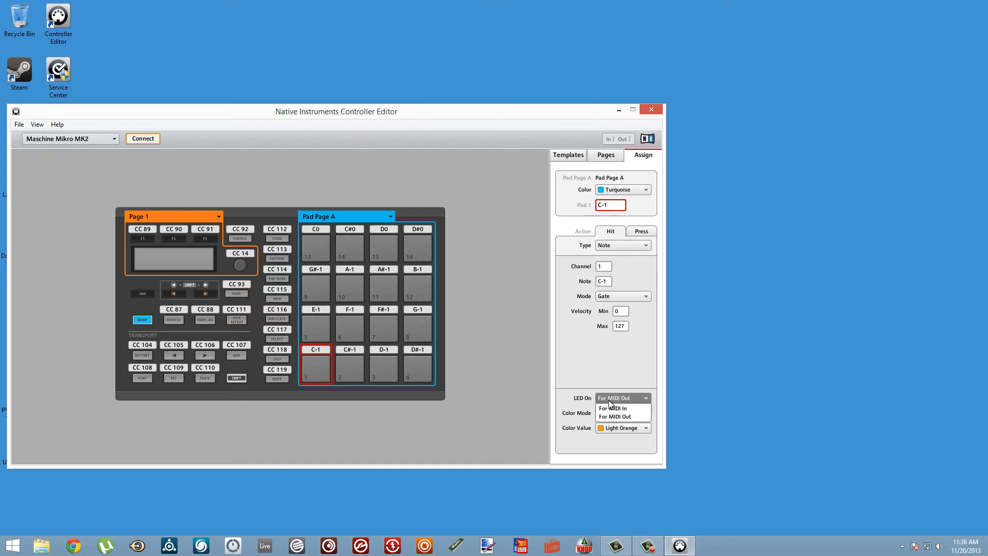
left_click(612, 408)
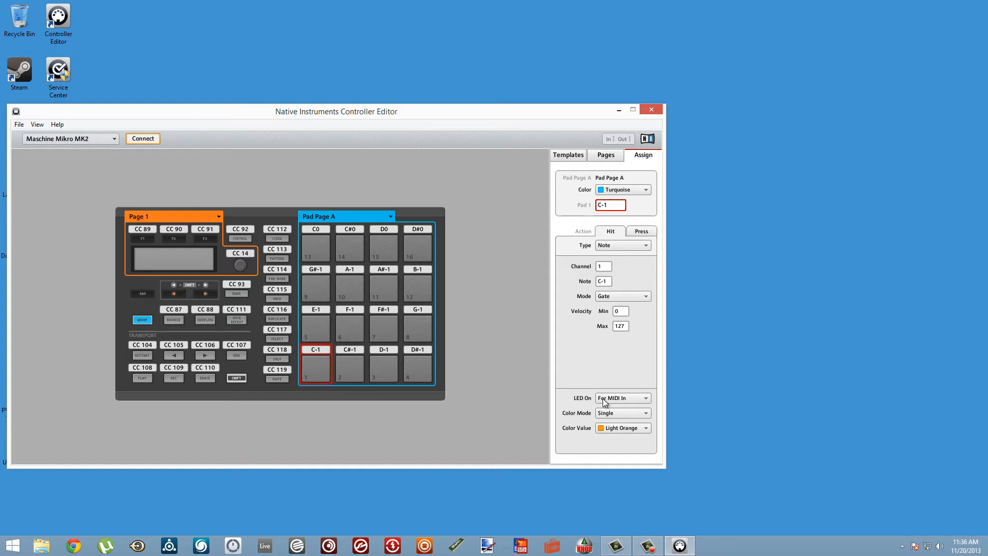
left_click(645, 413)
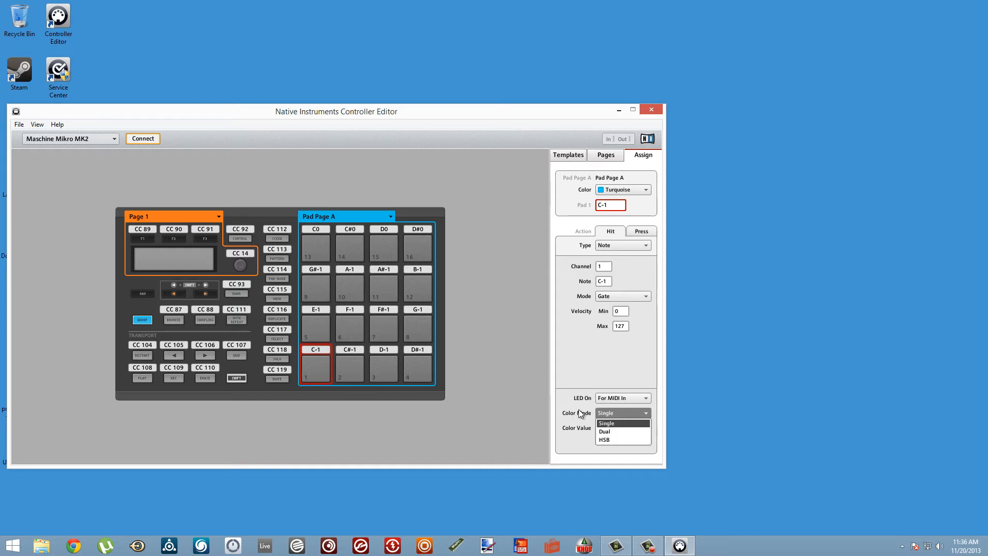
left_click(606, 423)
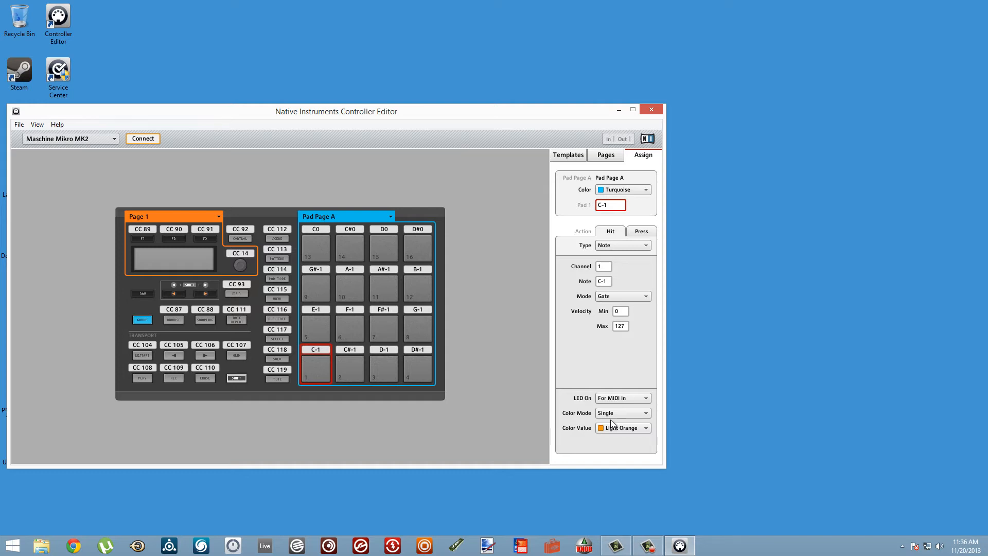
mouse_move(609, 418)
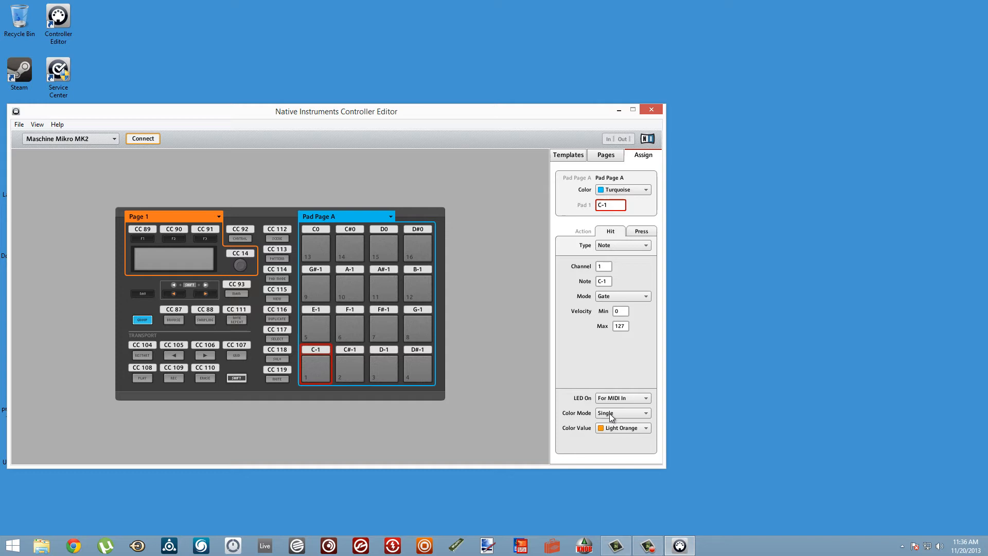
left_click(623, 412)
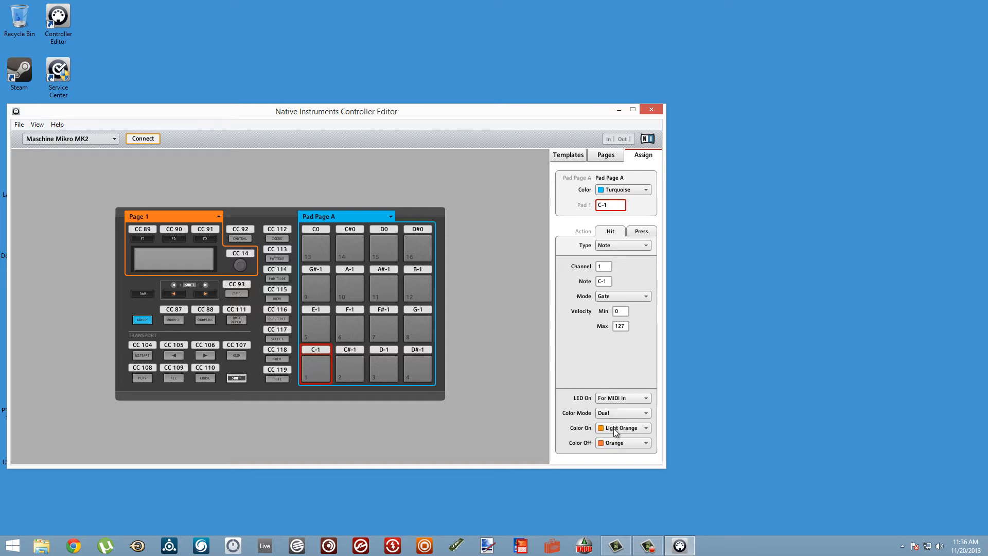
left_click(623, 413)
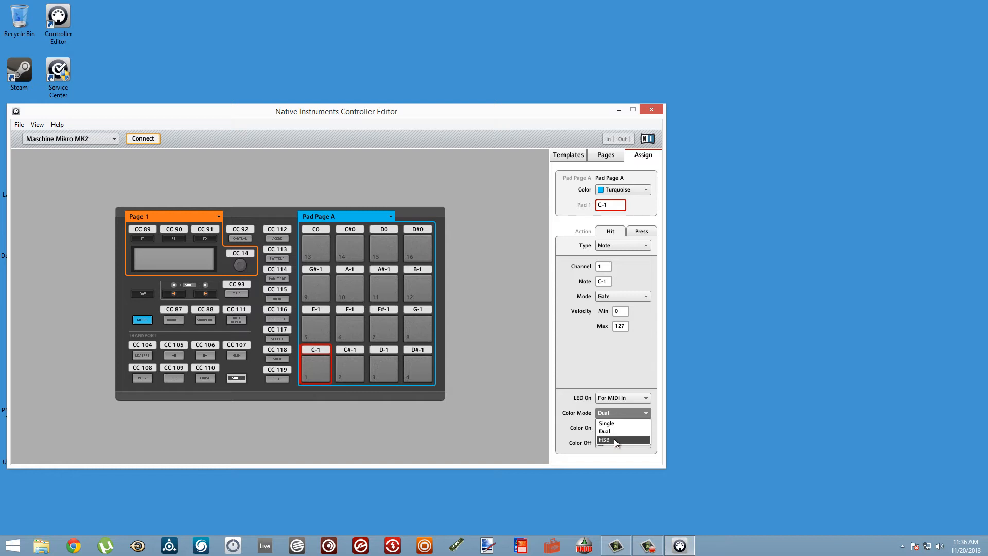
left_click(604, 439)
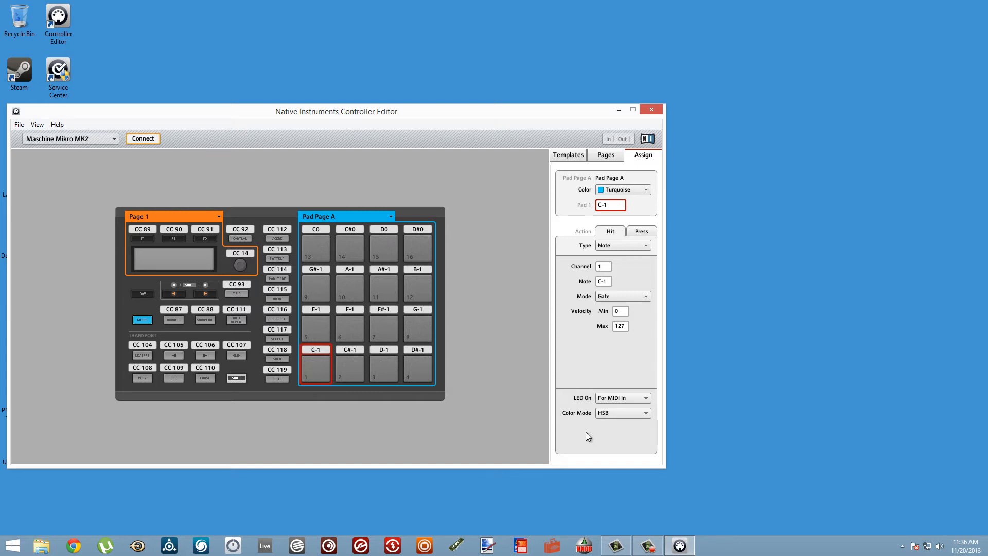
mouse_move(601, 424)
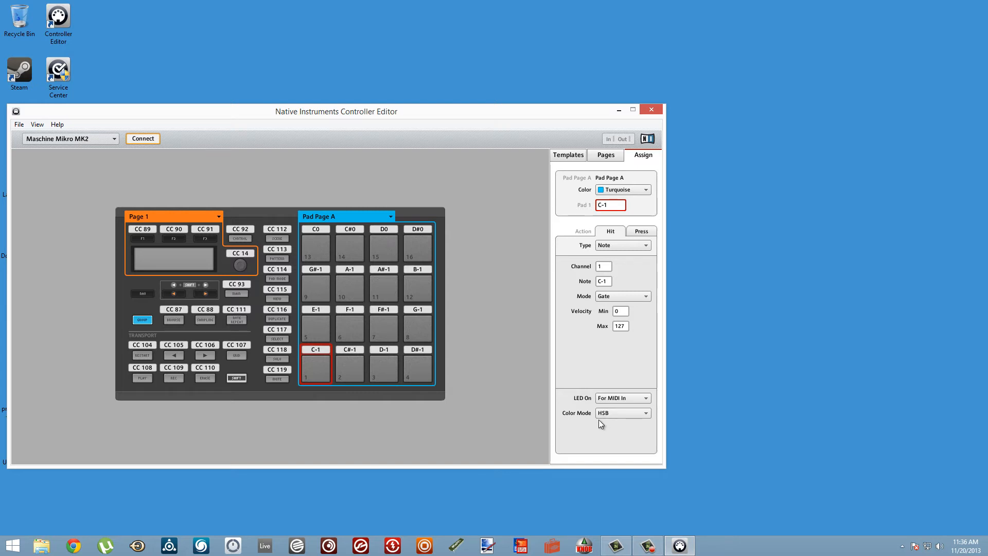
mouse_move(609, 429)
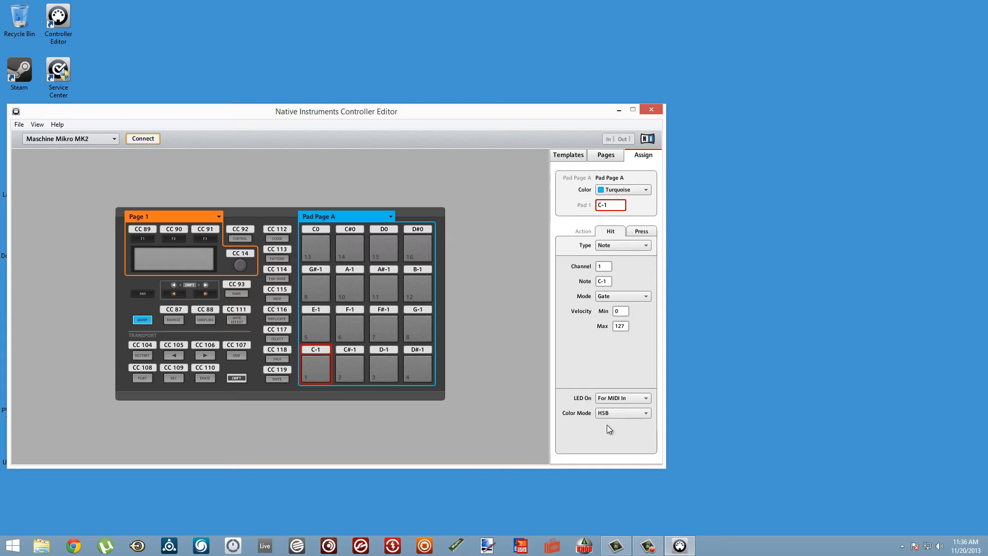
mouse_move(432, 260)
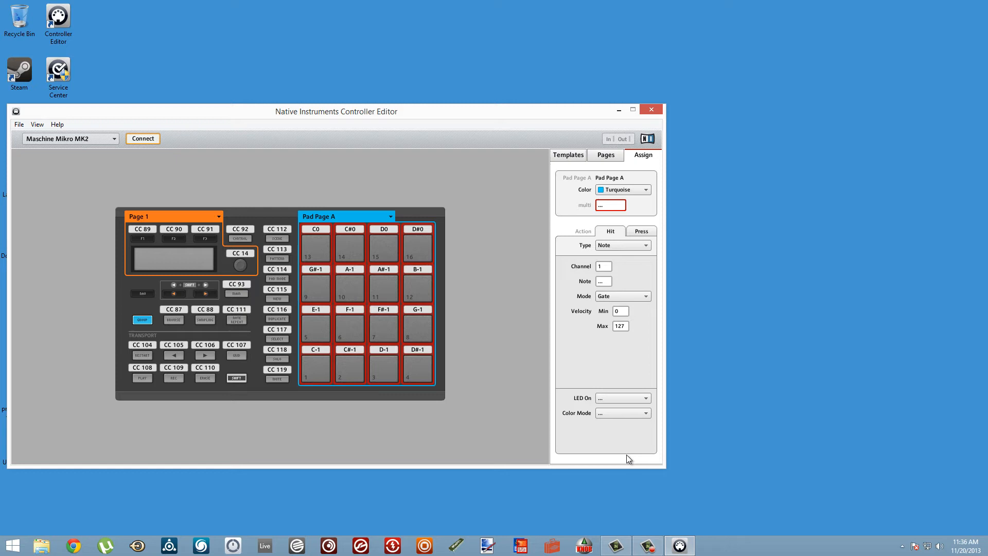
- Set LED On to For MIDI In and Color Mode to HSB for all sixteen pads
left_click(644, 398)
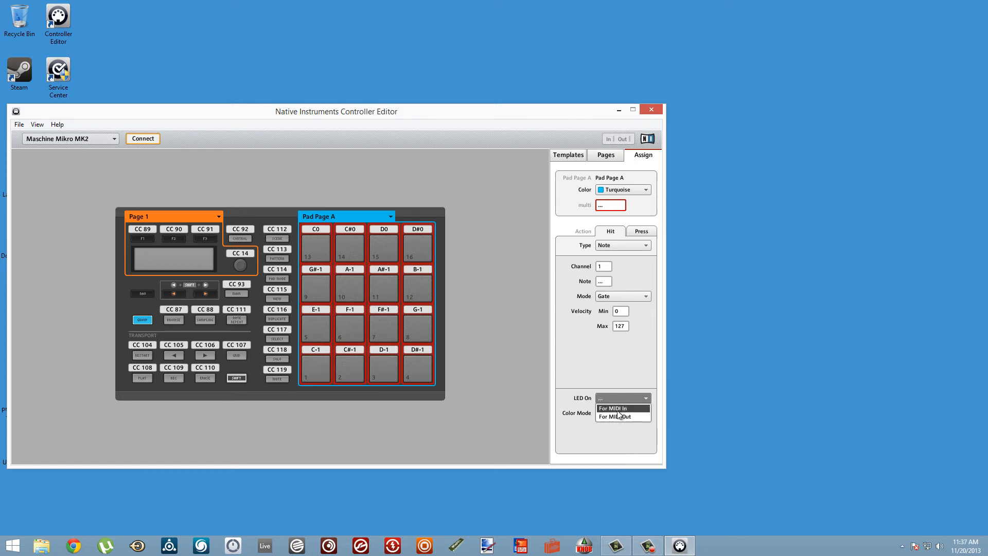
left_click(612, 408)
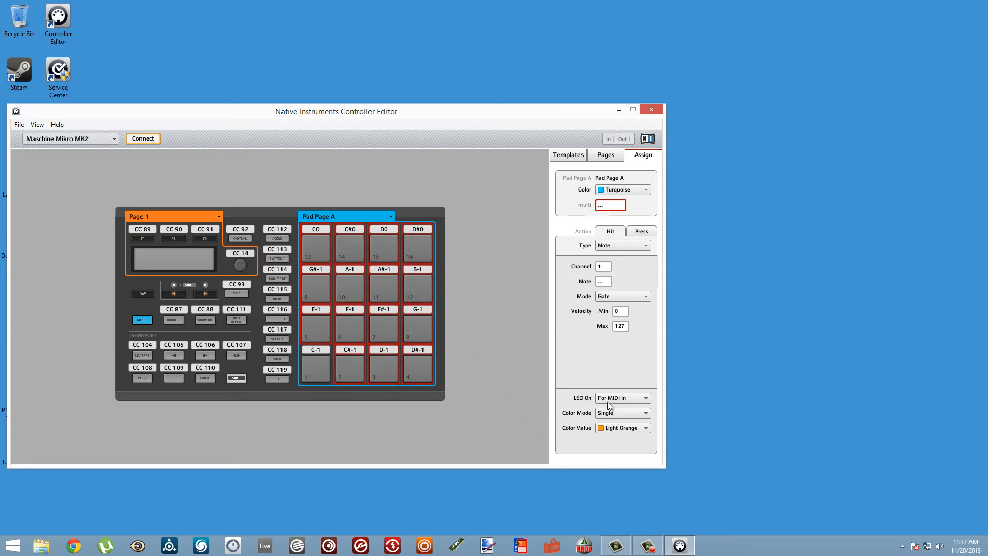
left_click(622, 413)
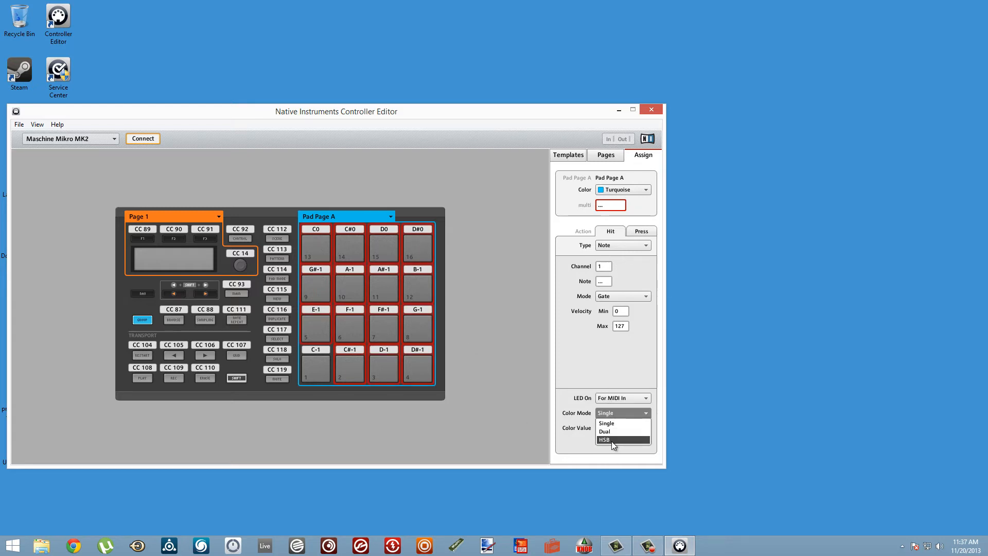
left_click(605, 440)
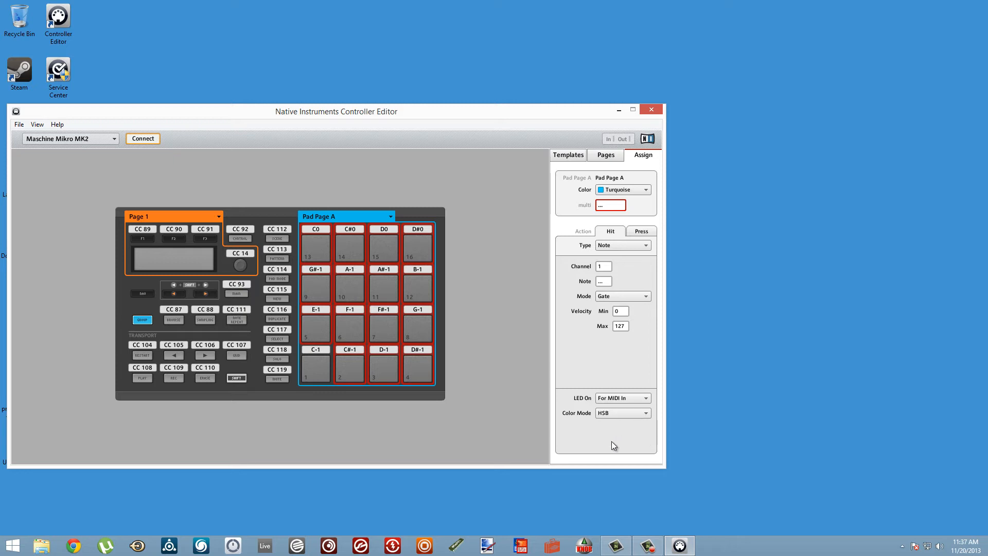
mouse_move(406, 374)
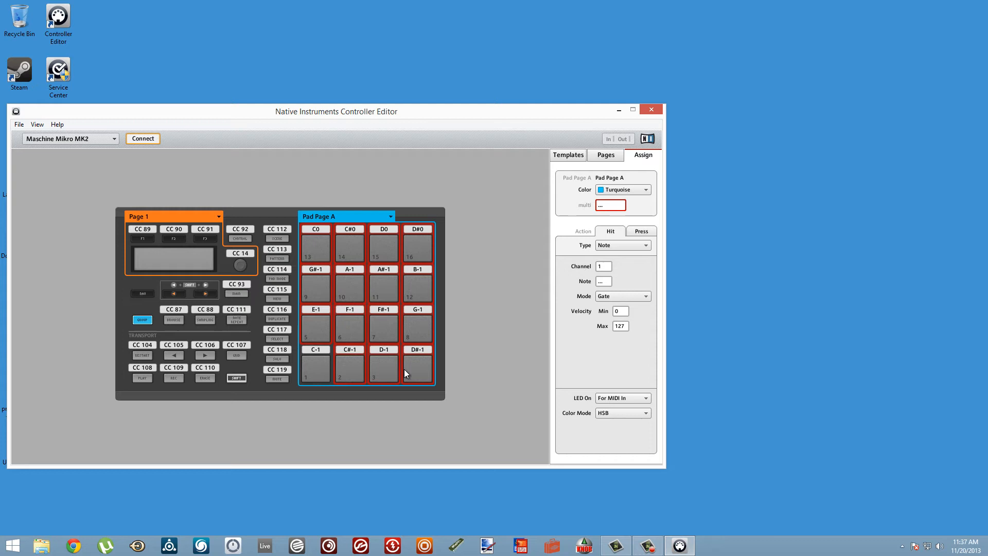
mouse_move(420, 393)
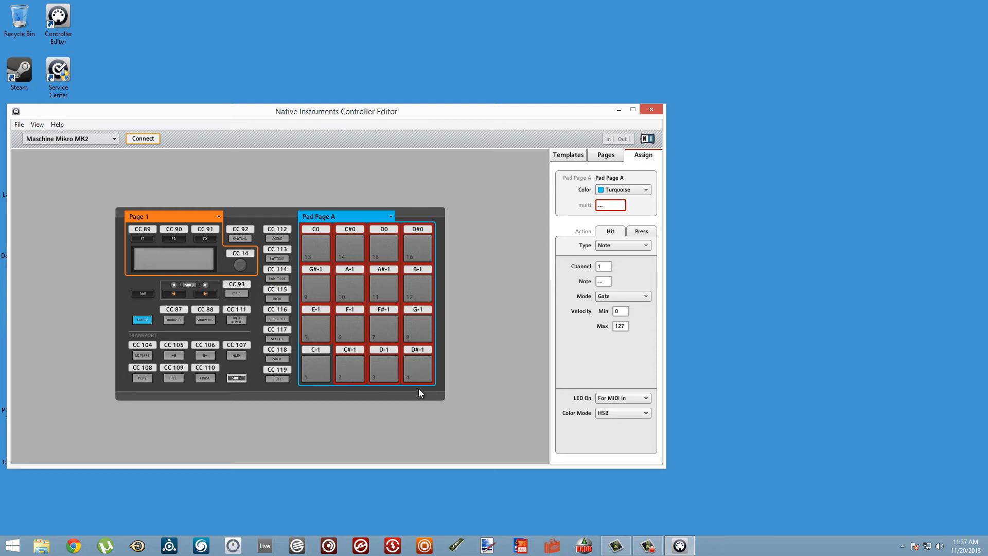
mouse_move(424, 396)
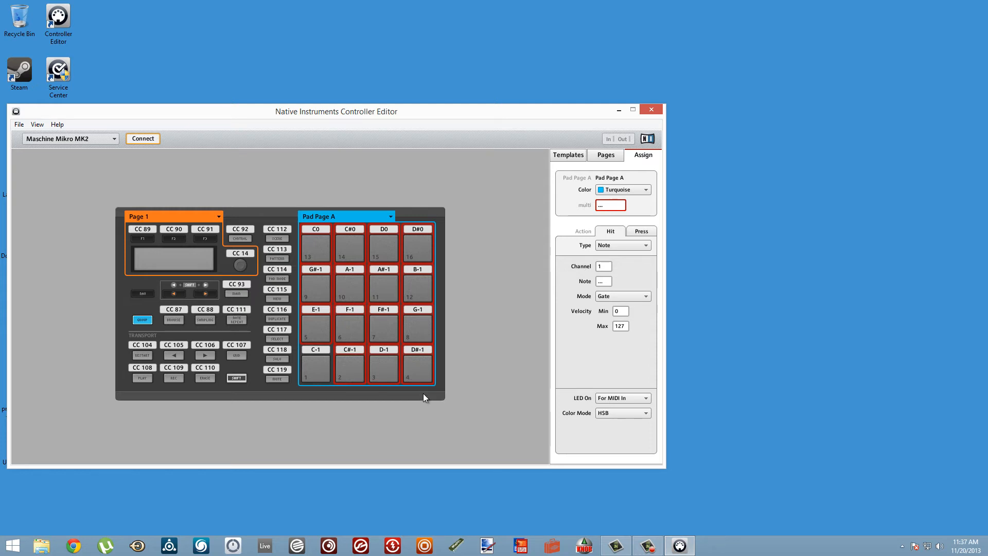
mouse_move(635, 129)
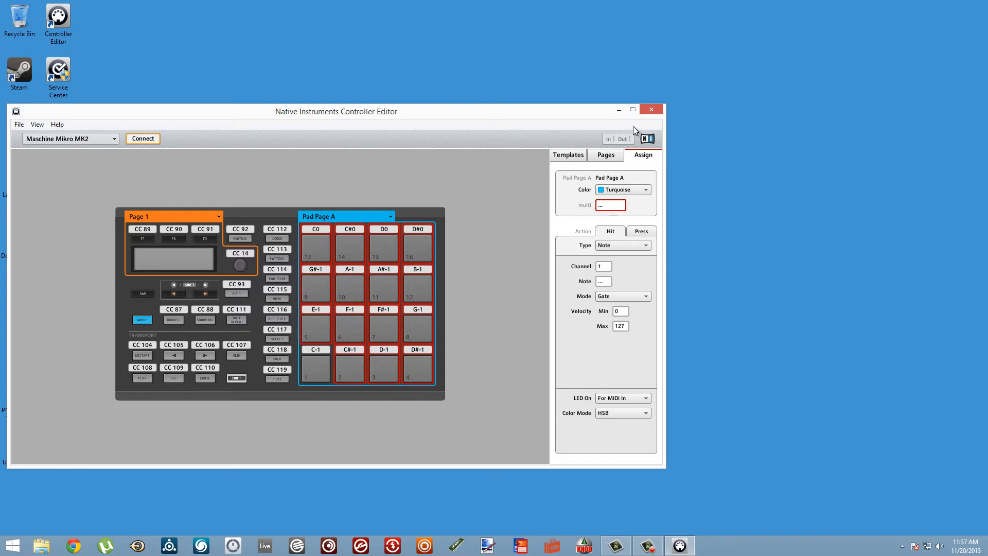
mouse_move(652, 112)
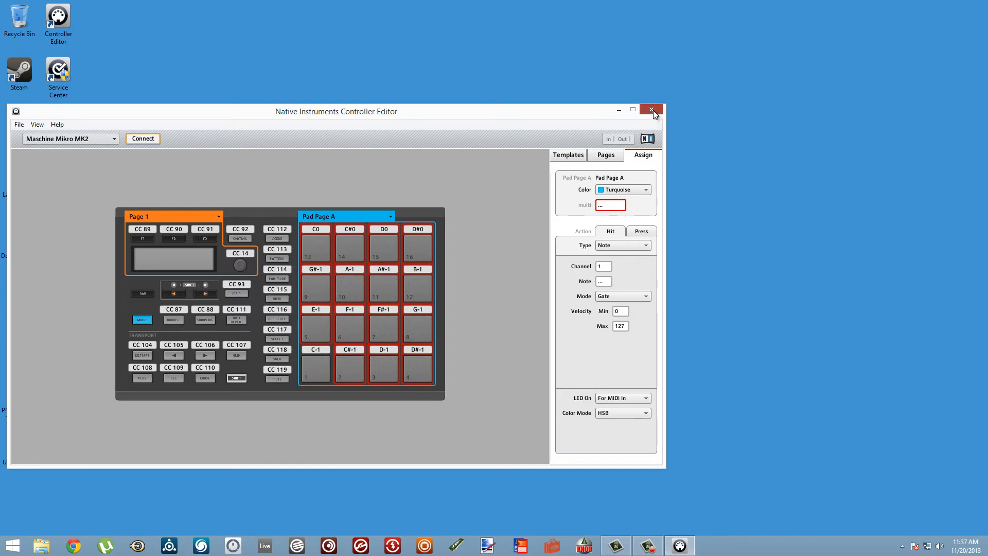
- Exit Controller Editor with the window's close button
left_click(651, 110)
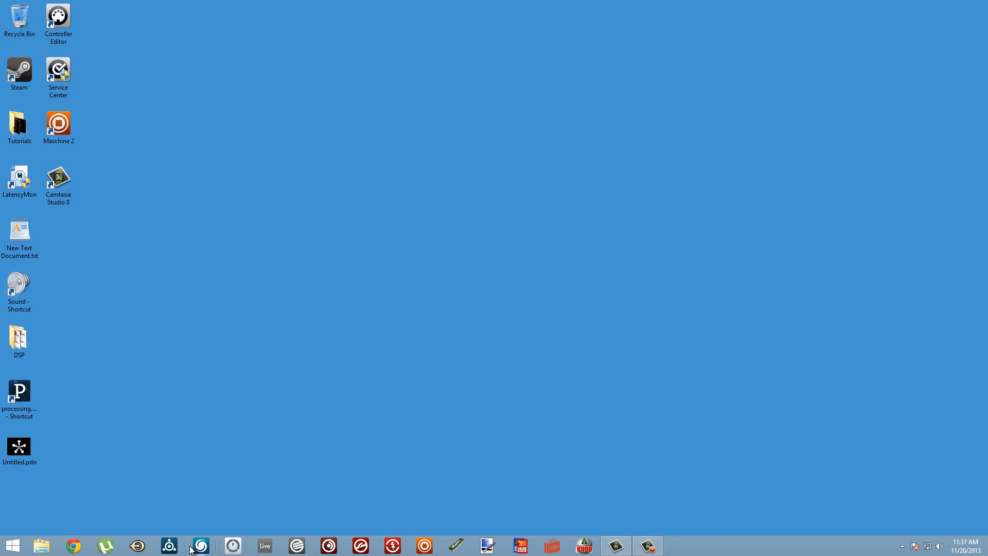
- Switch to Reaktor, open the empty instrument's structure and insert a new macro
left_click(169, 545)
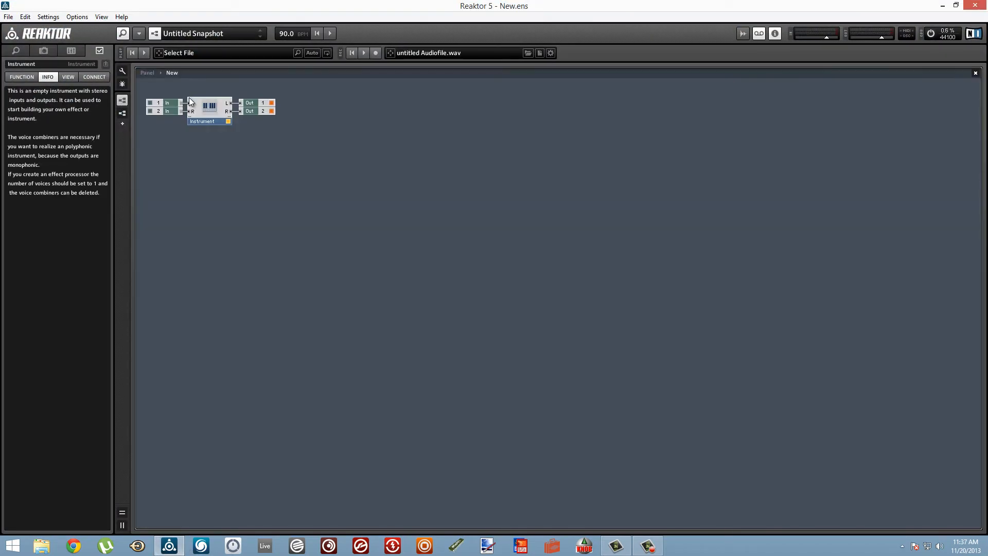
double_click(209, 108)
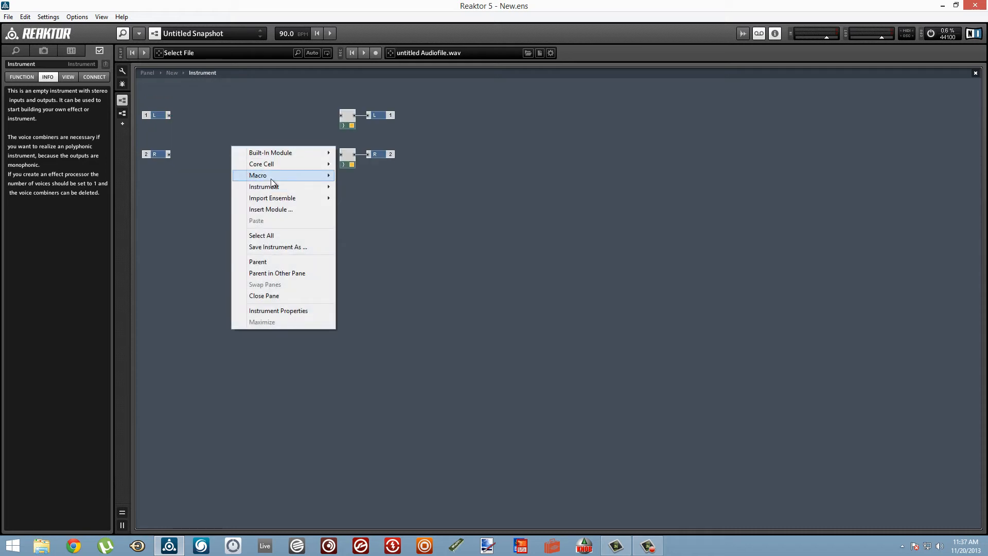
left_click(258, 175)
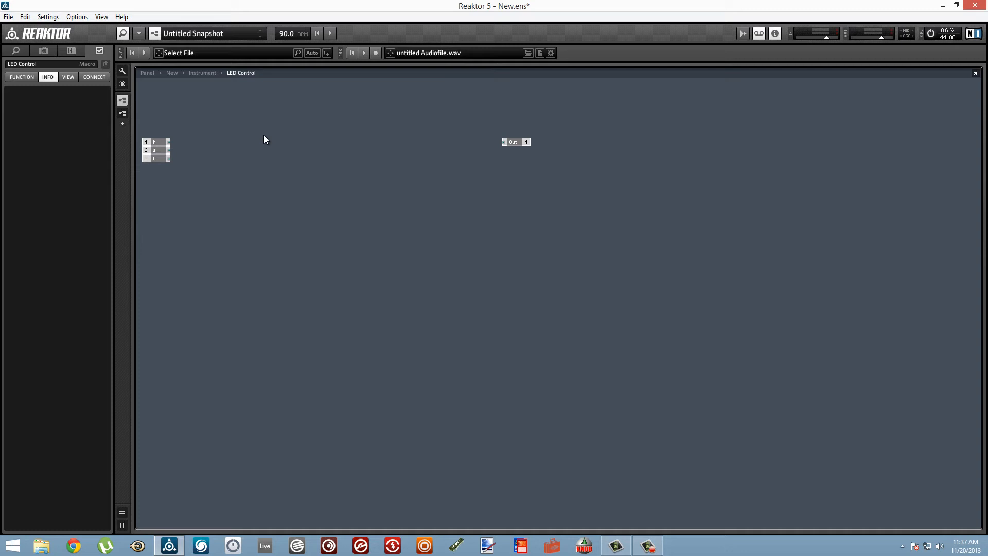
- Duplicate the macro's input port and renumber the new port as 1
right_click(265, 139)
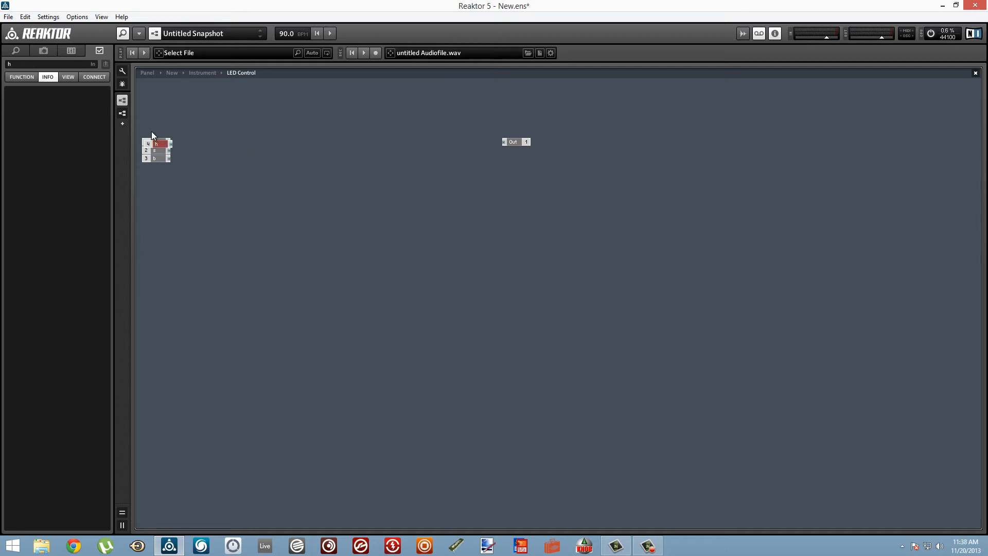
left_click(21, 76)
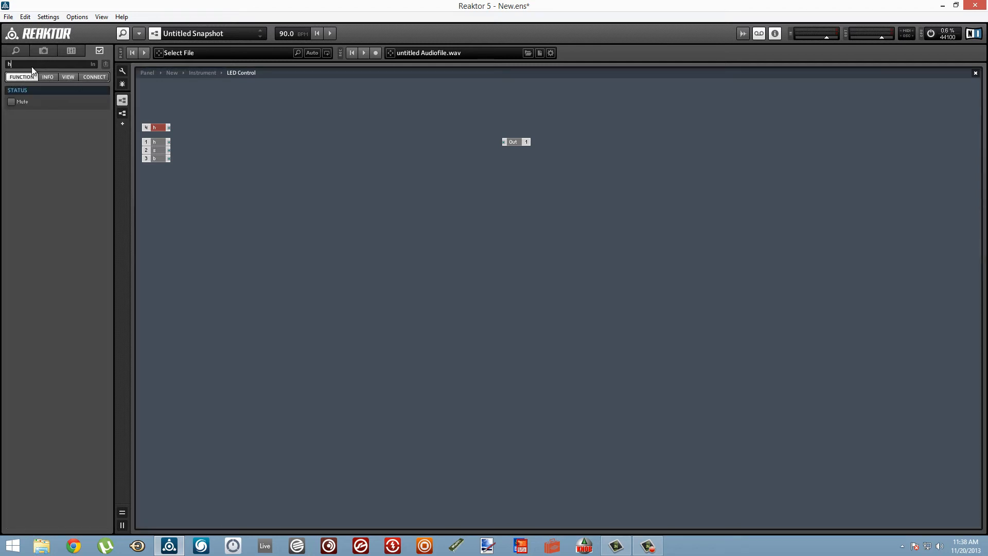
right_click(157, 128)
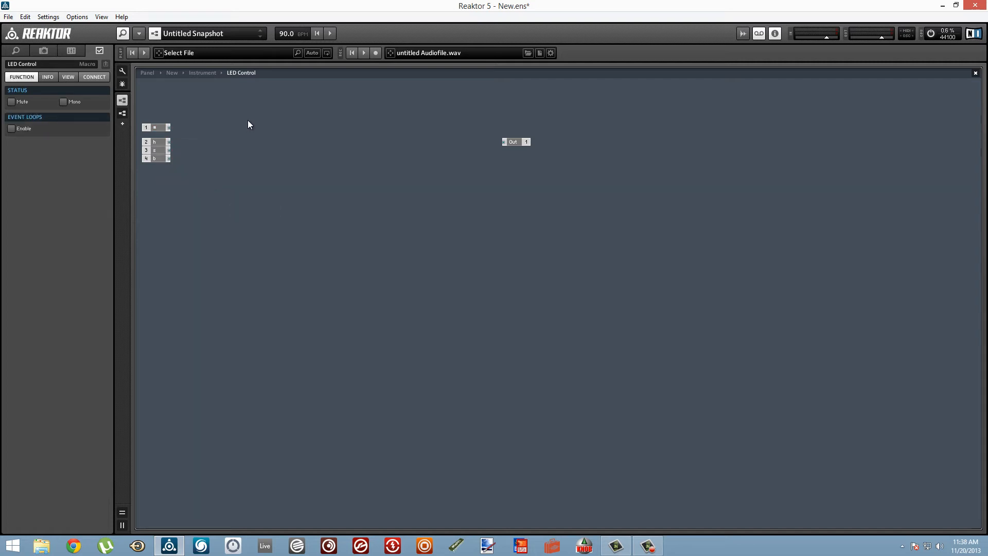
mouse_move(253, 123)
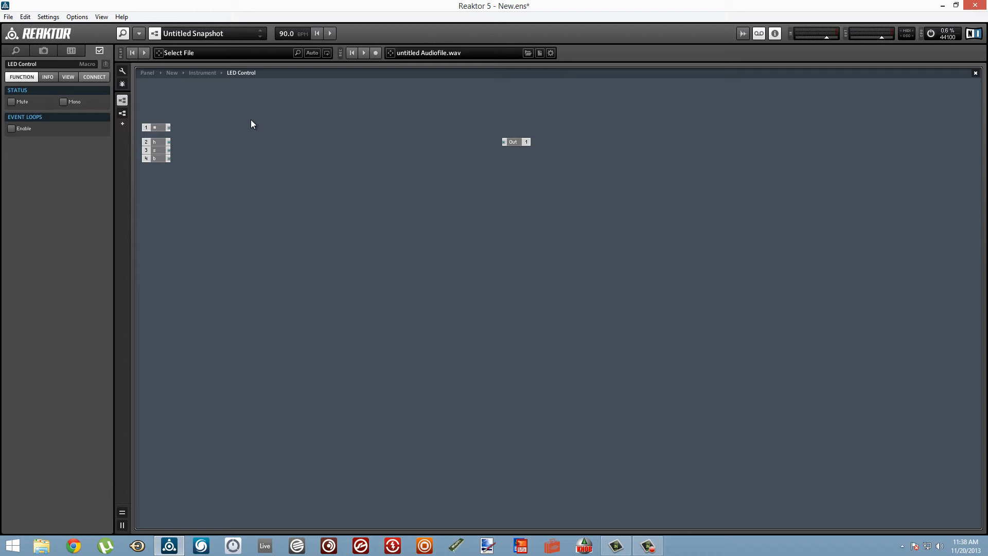
right_click(252, 124)
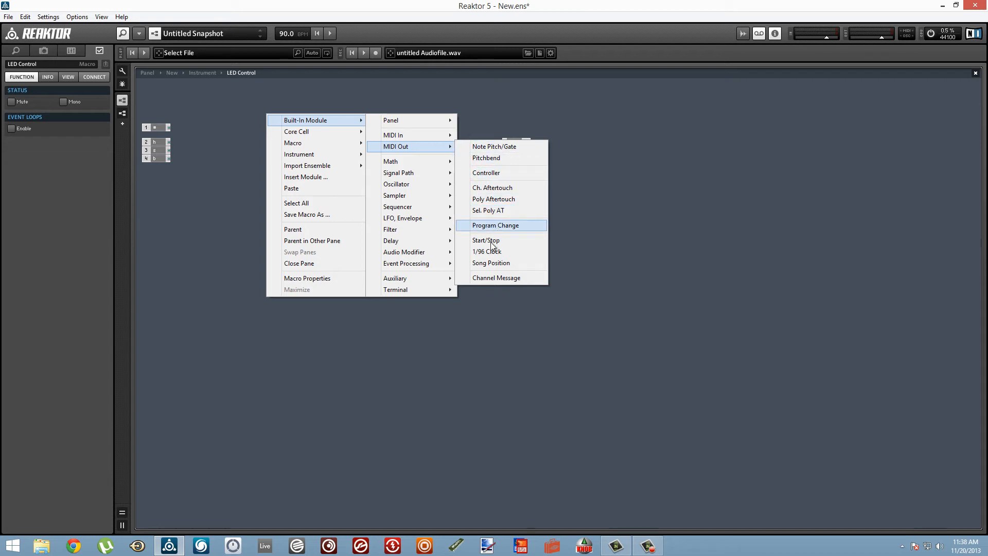
- Add a Chan. Message module and a Value module, wiring Value's output to St
left_click(496, 277)
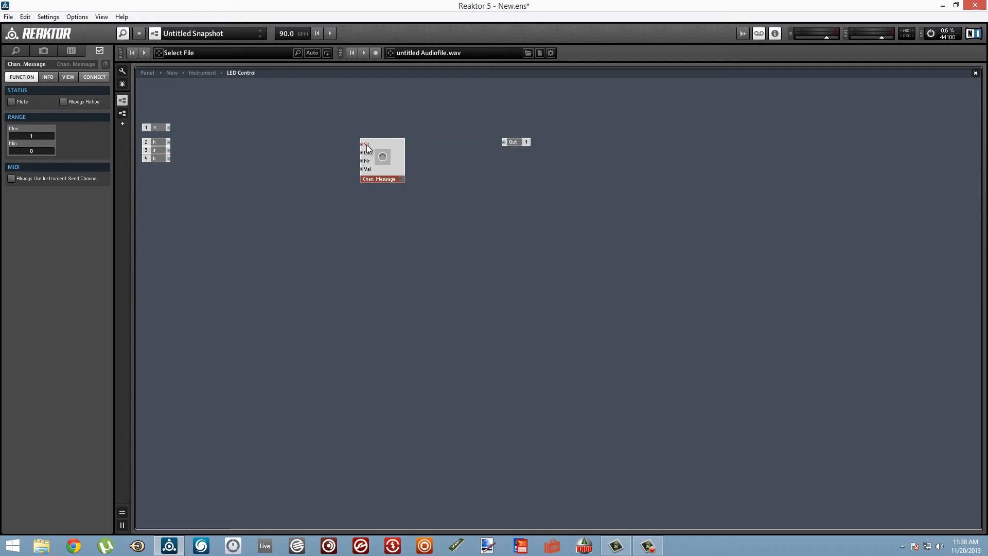
mouse_move(362, 144)
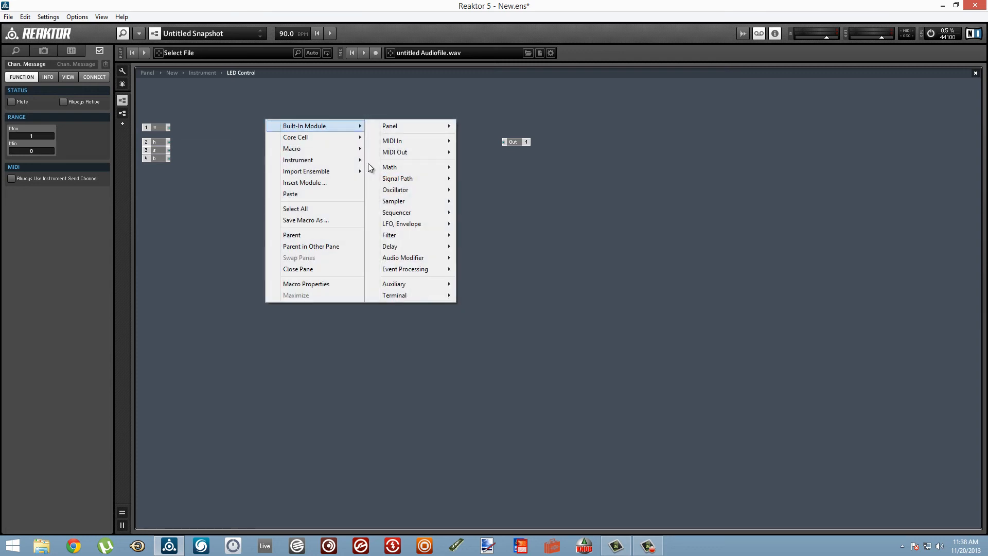
mouse_move(405, 269)
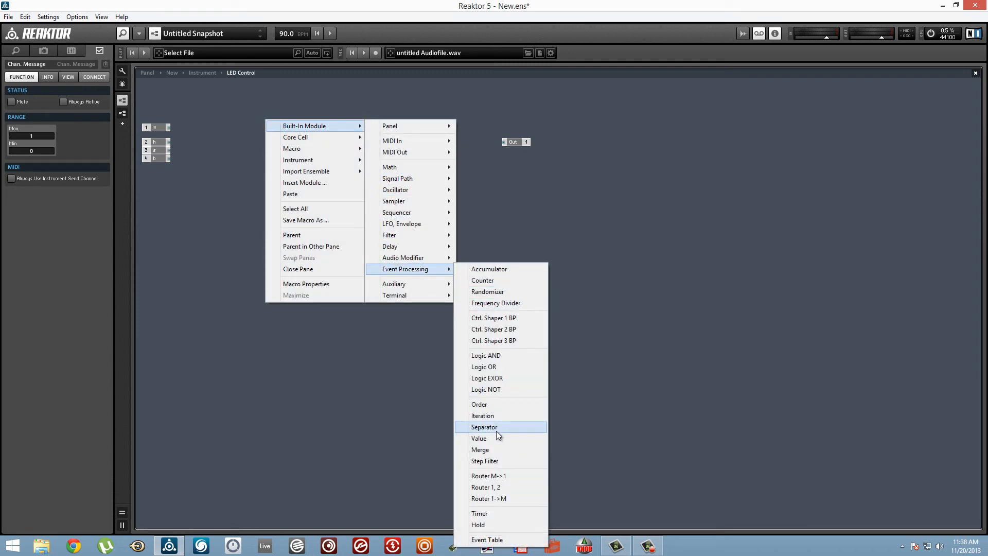
left_click(479, 437)
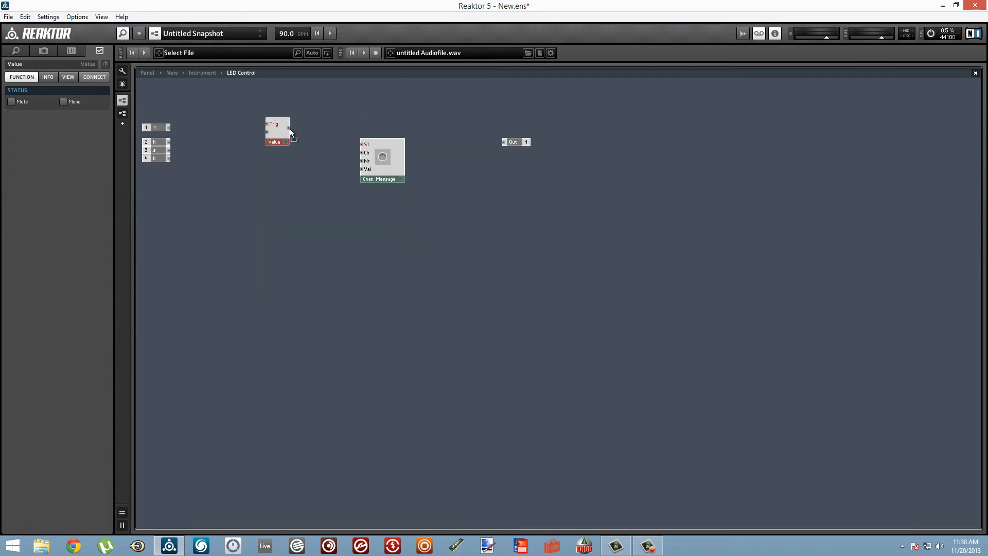
left_click_drag(277, 132, 309, 144)
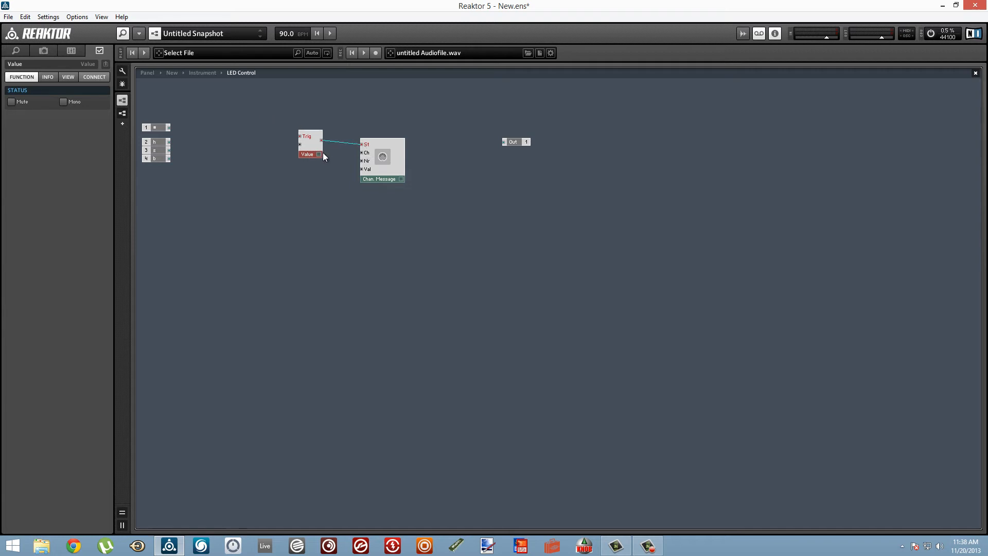
left_click_drag(309, 145, 318, 148)
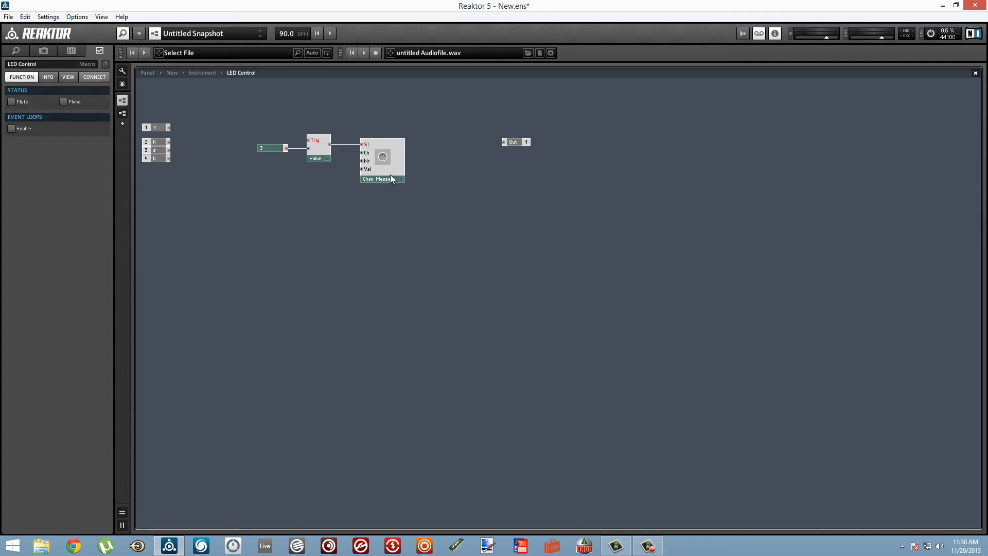
left_click(378, 179)
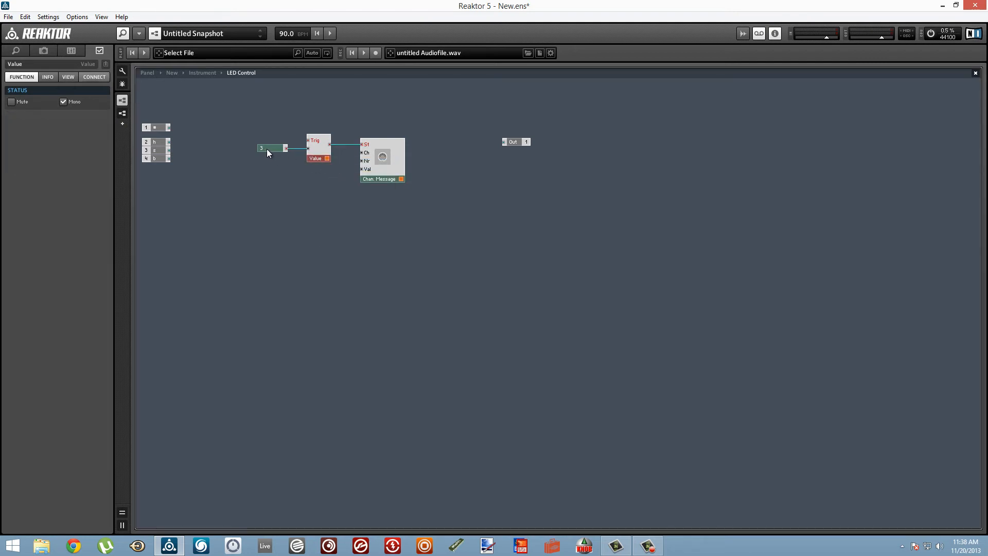
- Wire input 1 to the Chan. Message Nr input and add a constant 1 on Ch
left_click(271, 148)
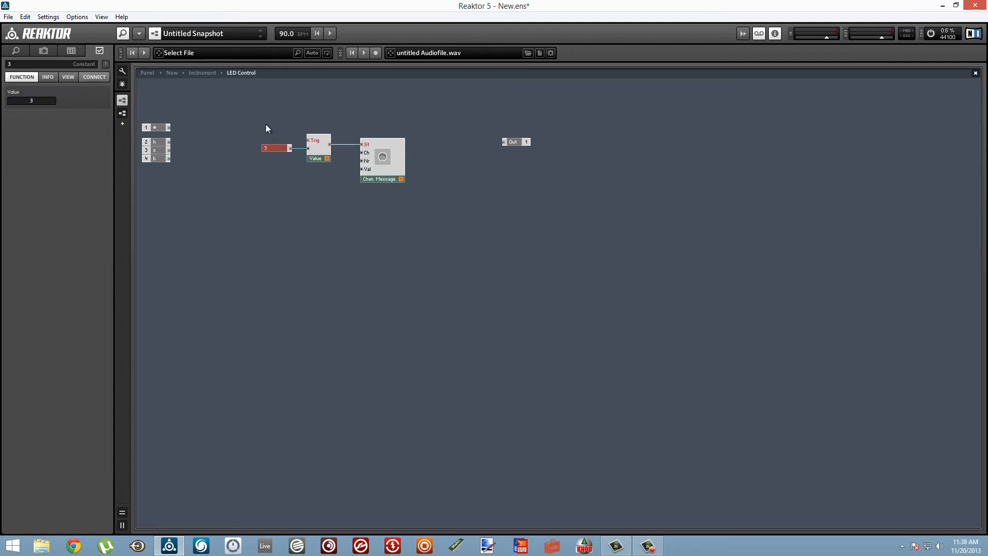
mouse_move(157, 123)
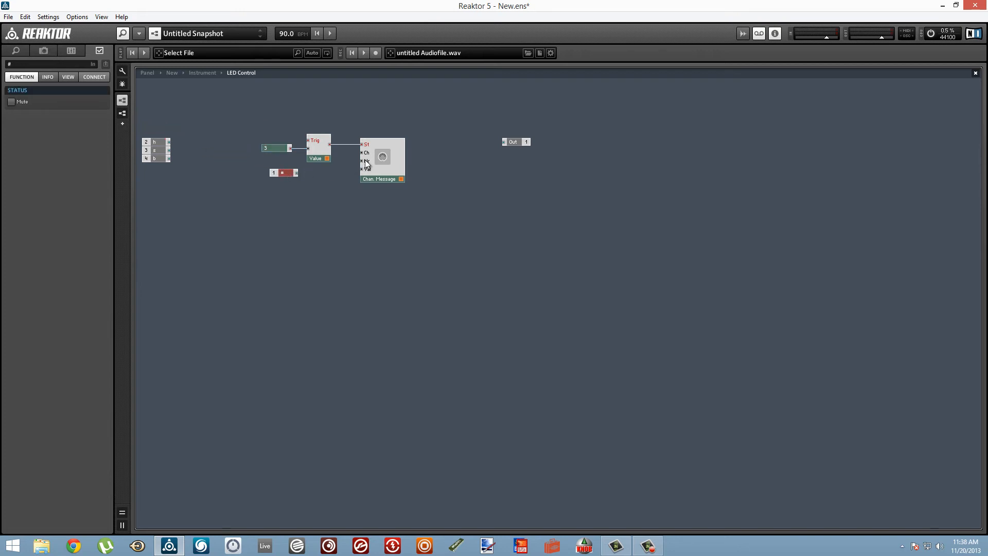
mouse_move(365, 162)
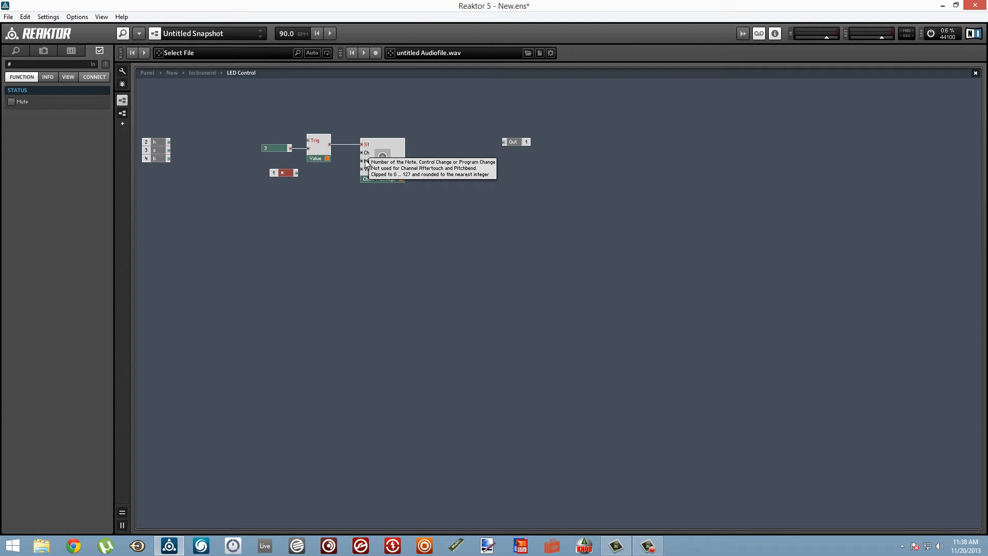
left_click_drag(293, 173, 362, 160)
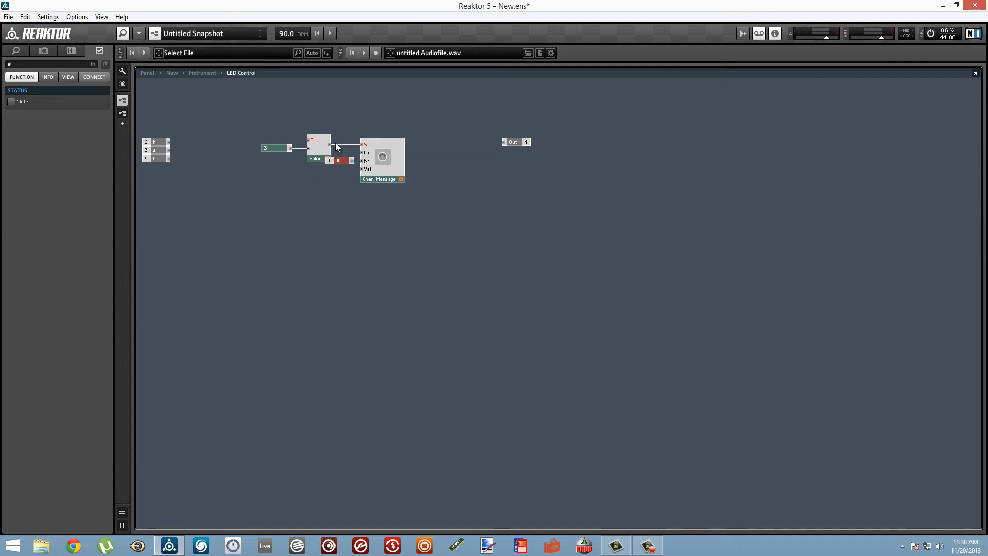
left_click(382, 179)
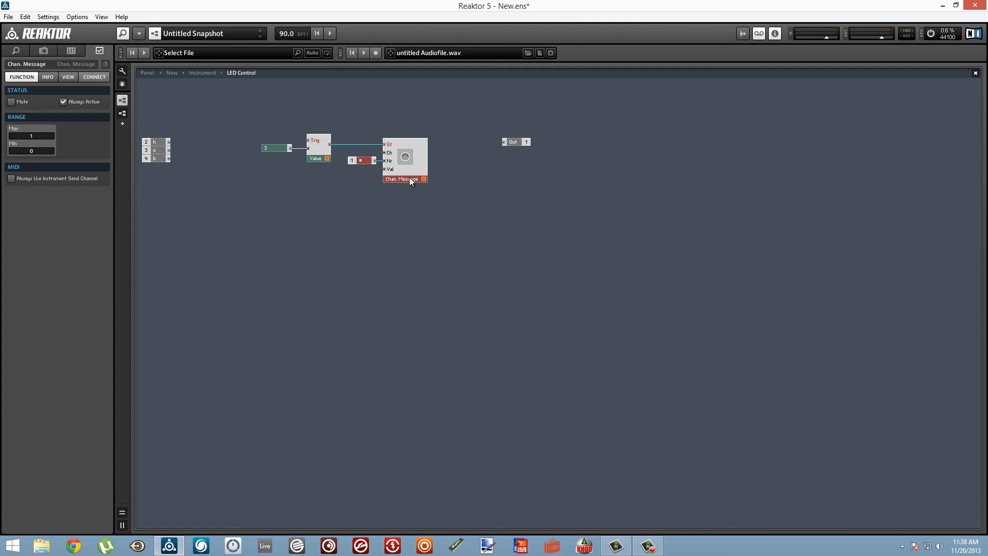
right_click(386, 169)
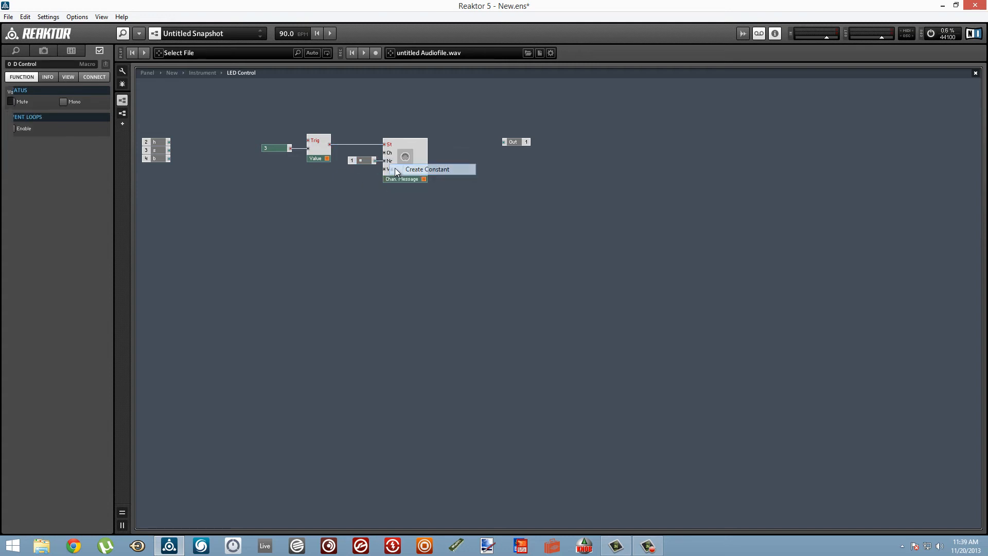
left_click(427, 169)
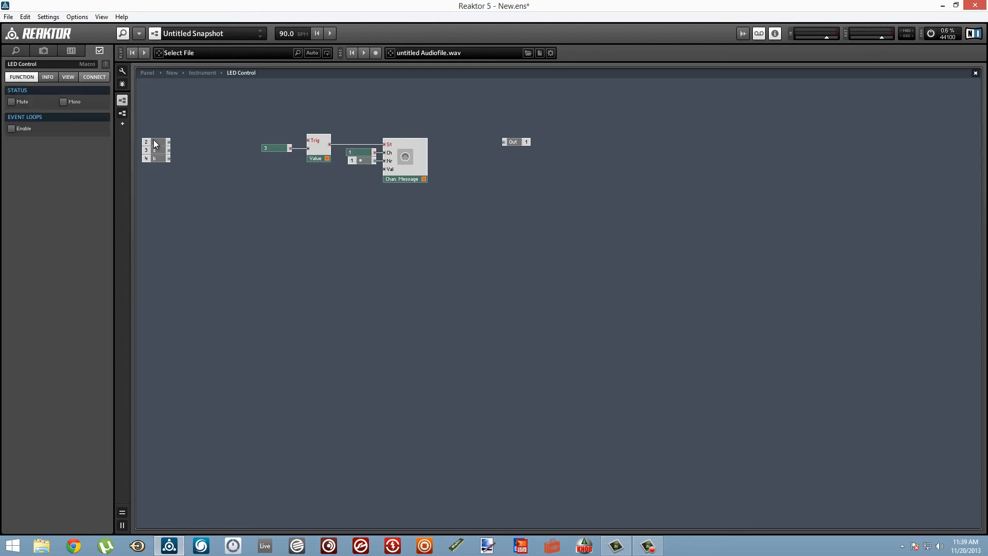
- Add a mono Order module from input 2, feeding Val and the Value trigger
right_click(243, 129)
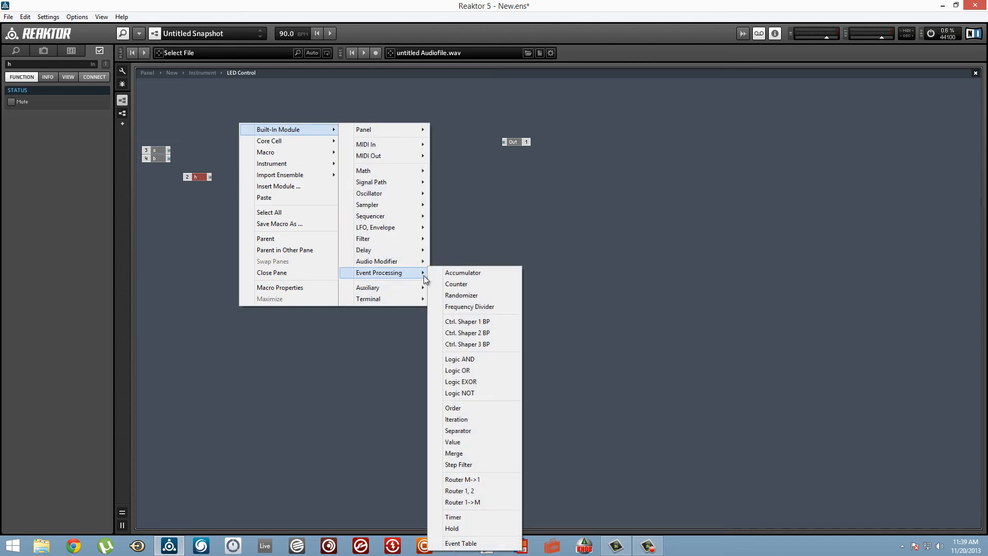
left_click(452, 407)
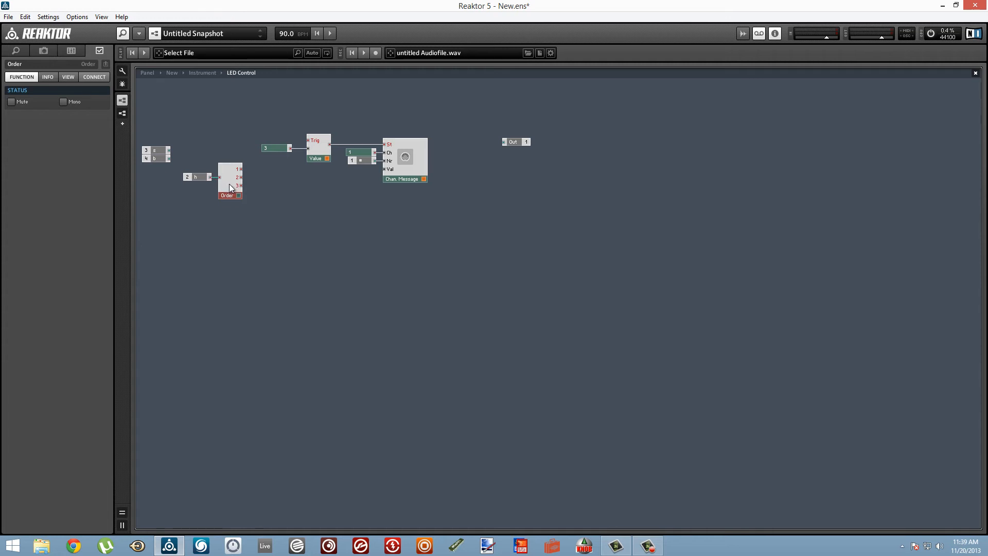
left_click_drag(241, 177, 384, 169)
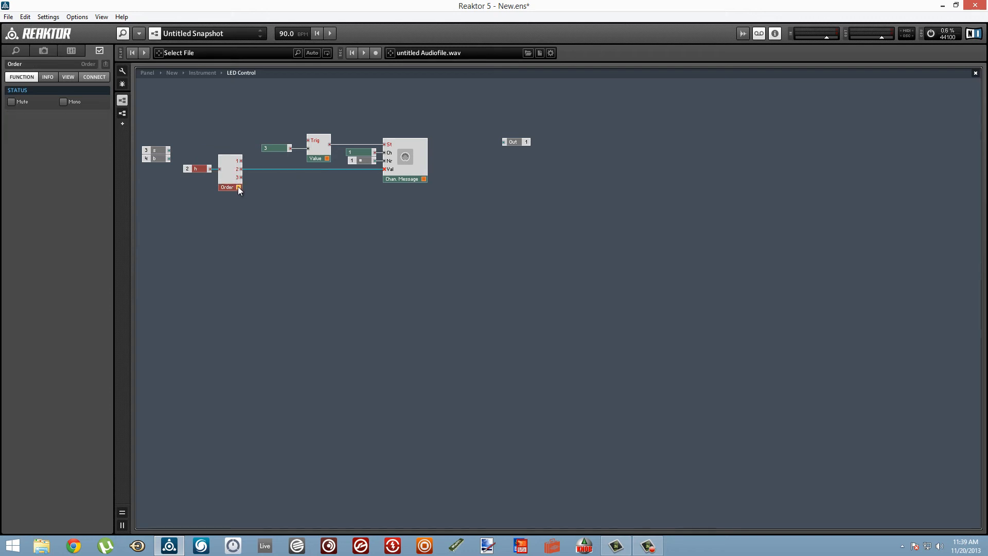
right_click(229, 188)
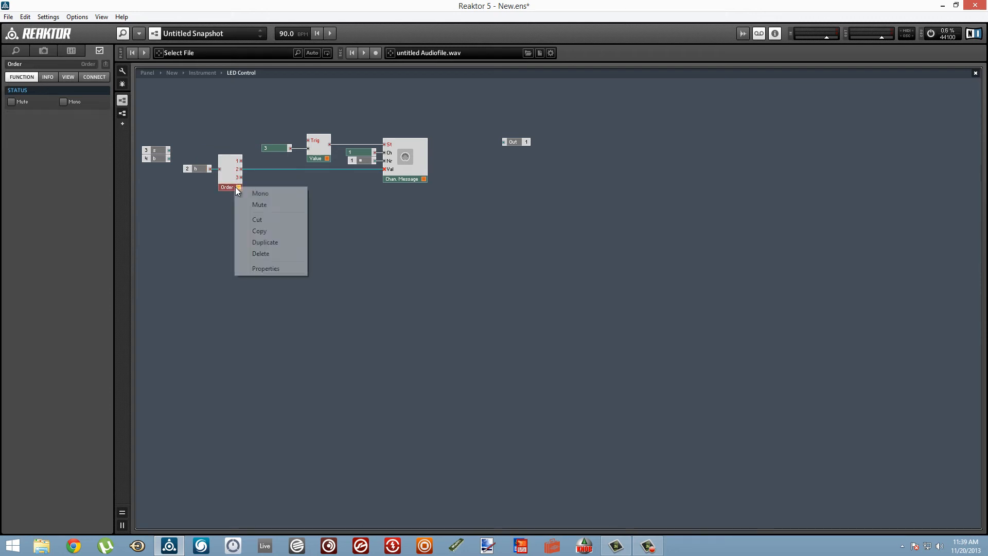
left_click(260, 193)
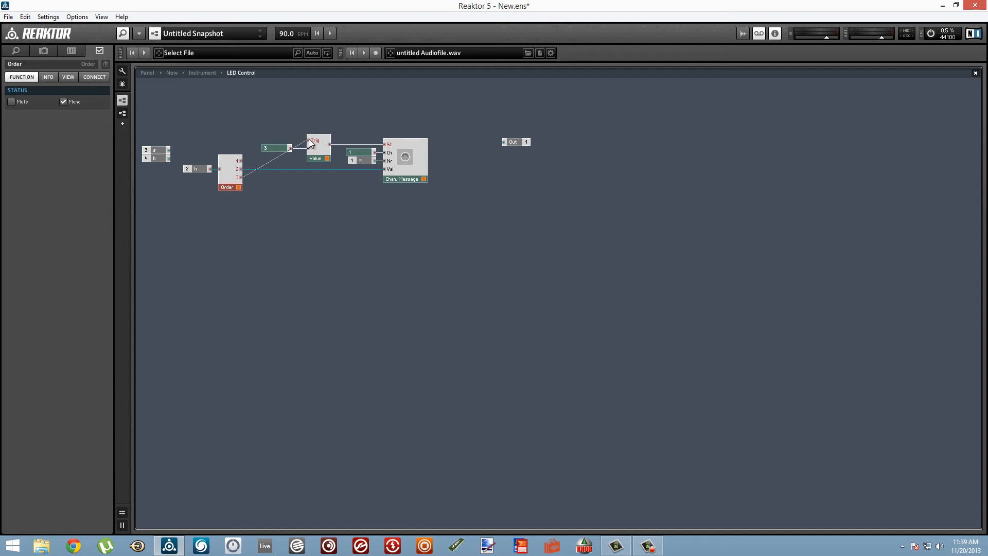
left_click_drag(228, 175, 254, 173)
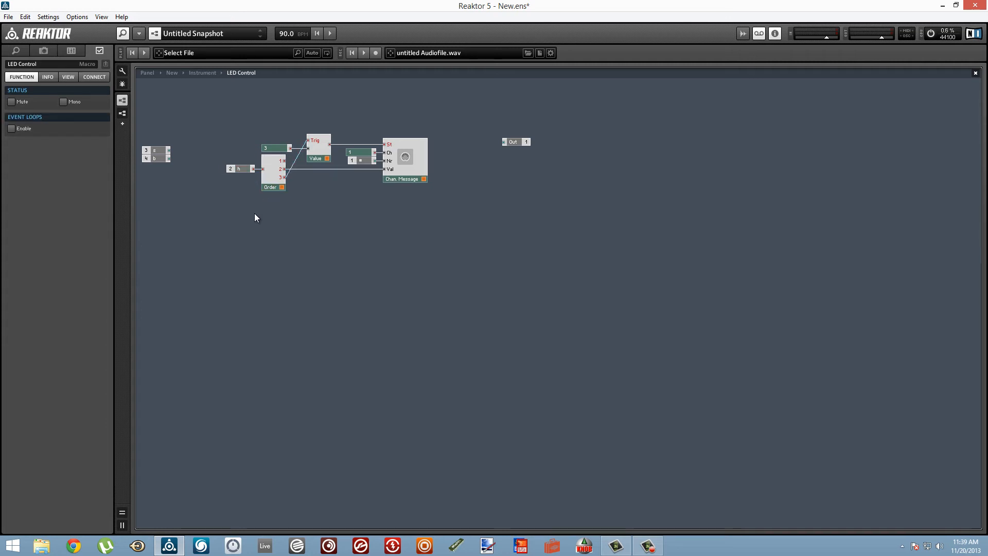
mouse_move(254, 215)
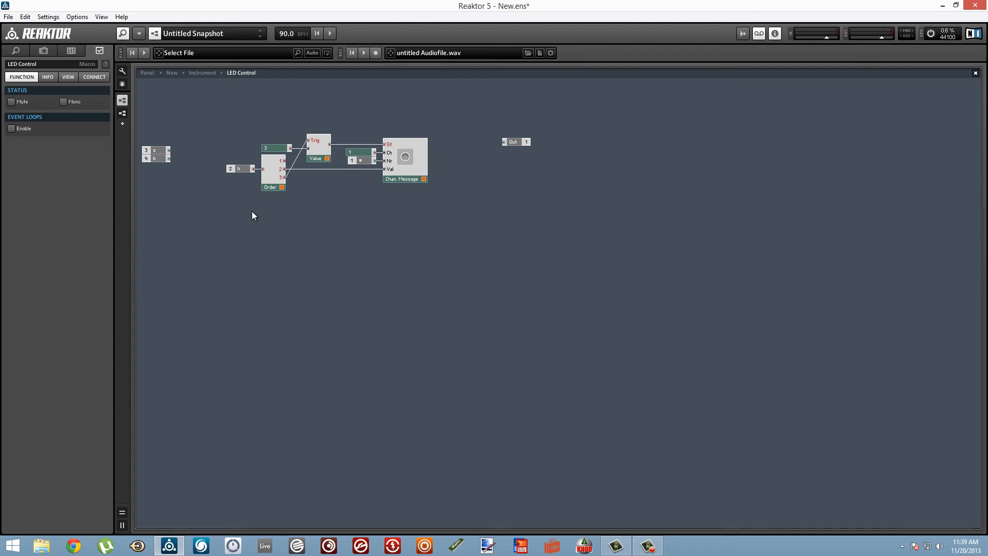
left_click(156, 157)
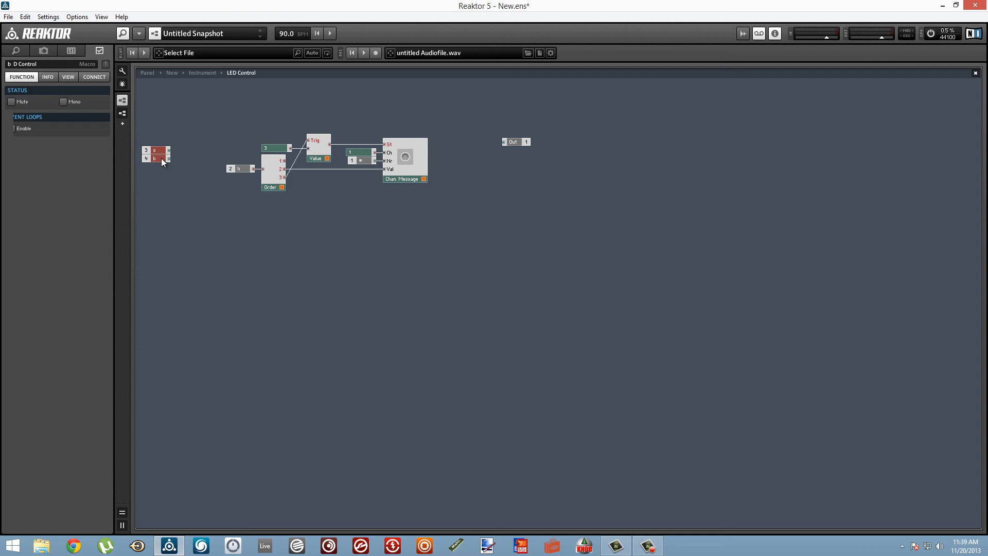
- Move inports 3 and 4 lower, setting them apart from the wired modules
left_click_drag(155, 154, 211, 267)
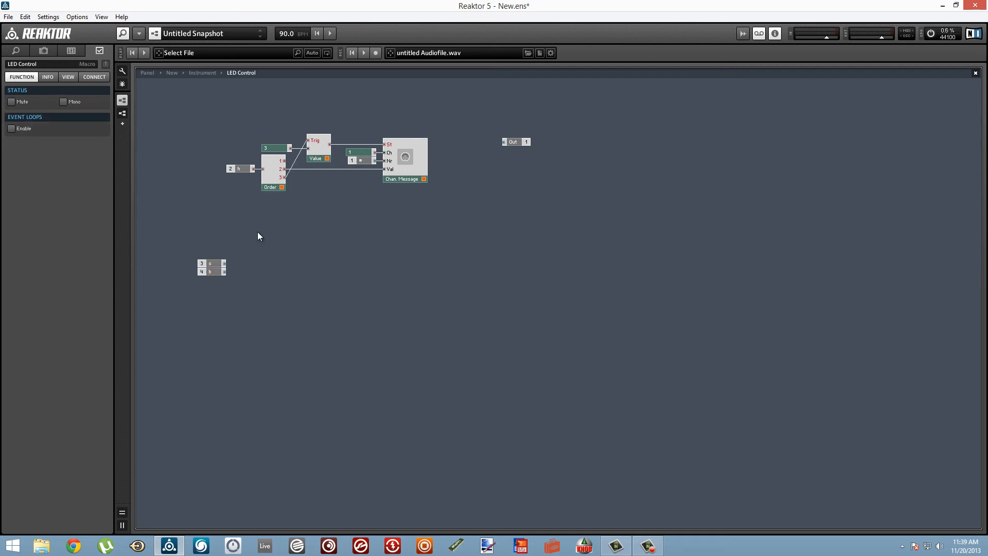
mouse_move(460, 230)
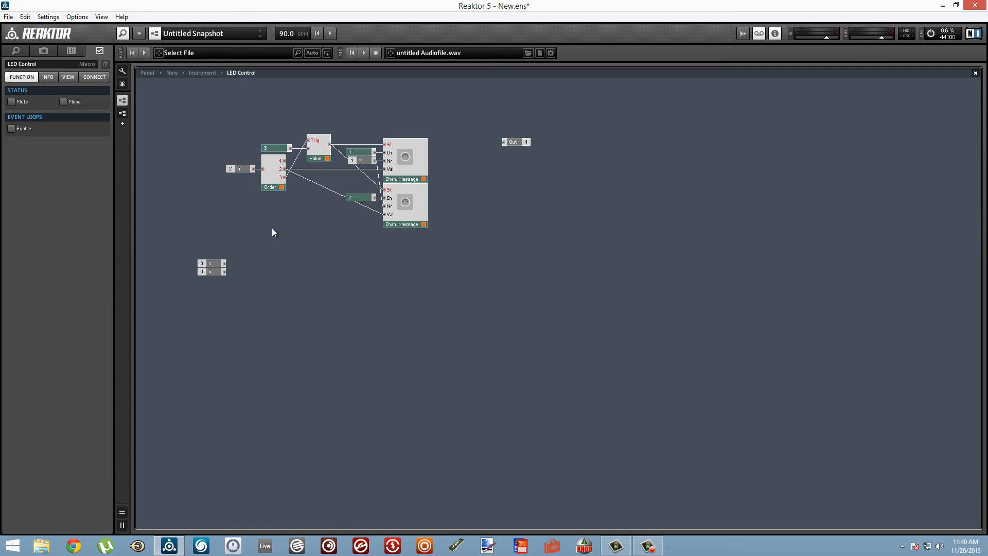
mouse_move(277, 138)
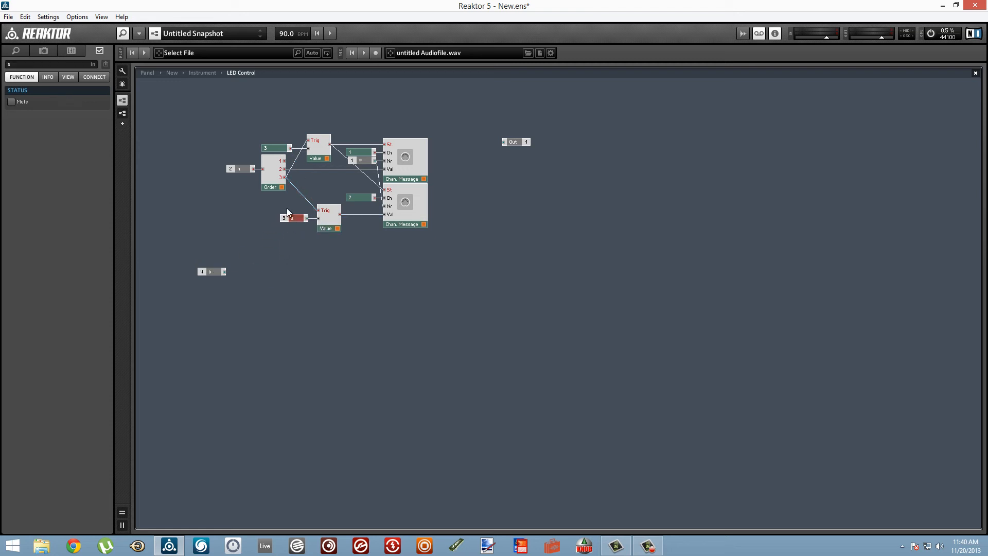
left_click(318, 228)
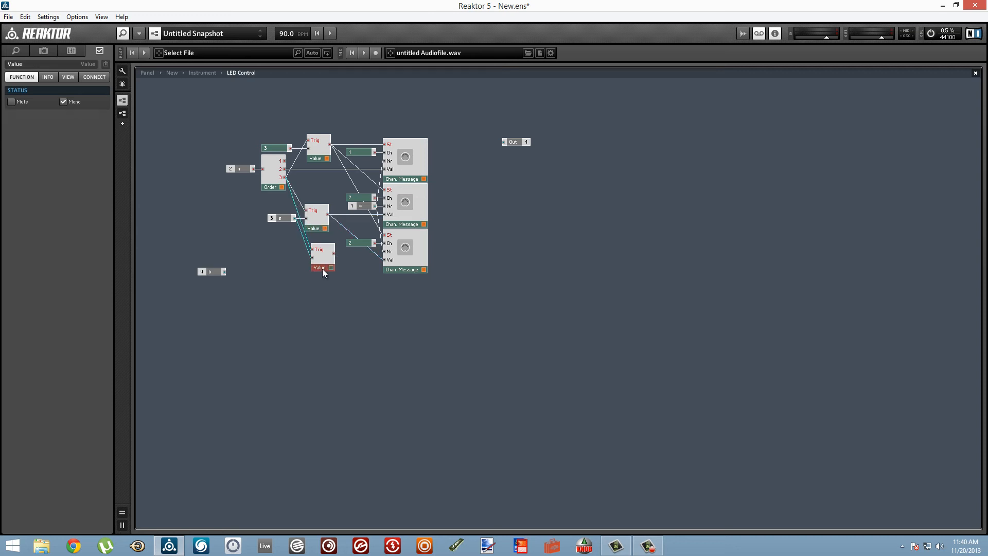
left_click_drag(321, 258, 320, 255)
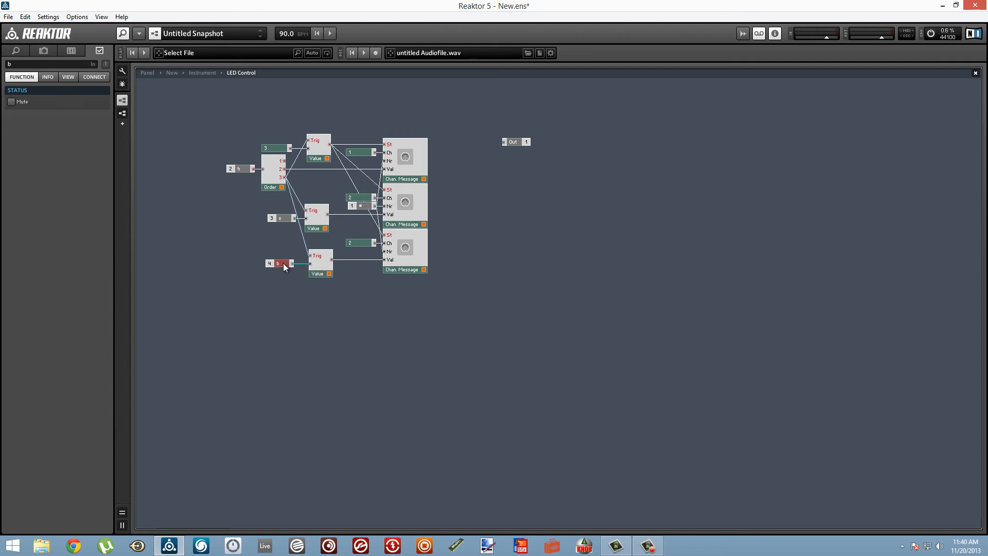
left_click(318, 263)
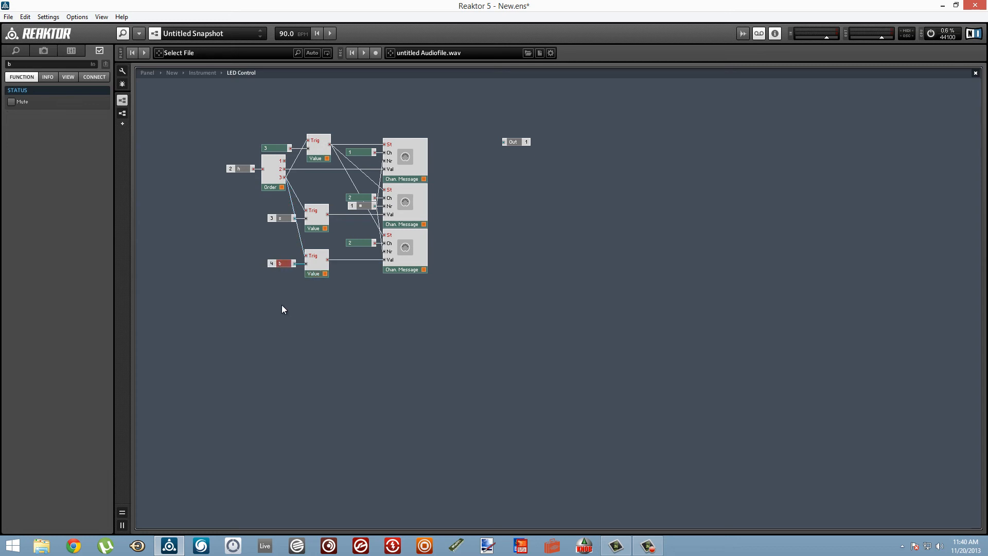
left_click(356, 243)
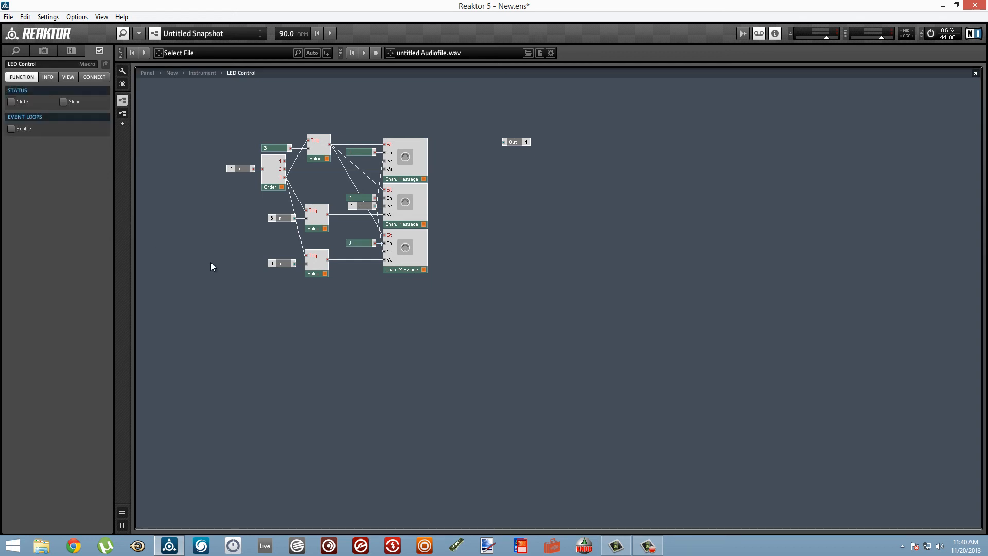
mouse_move(218, 261)
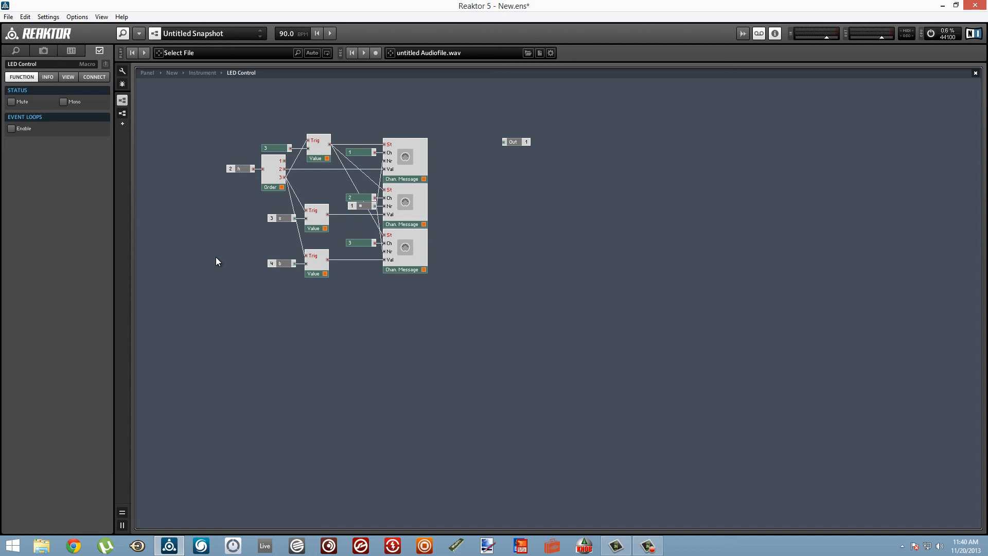
mouse_move(221, 261)
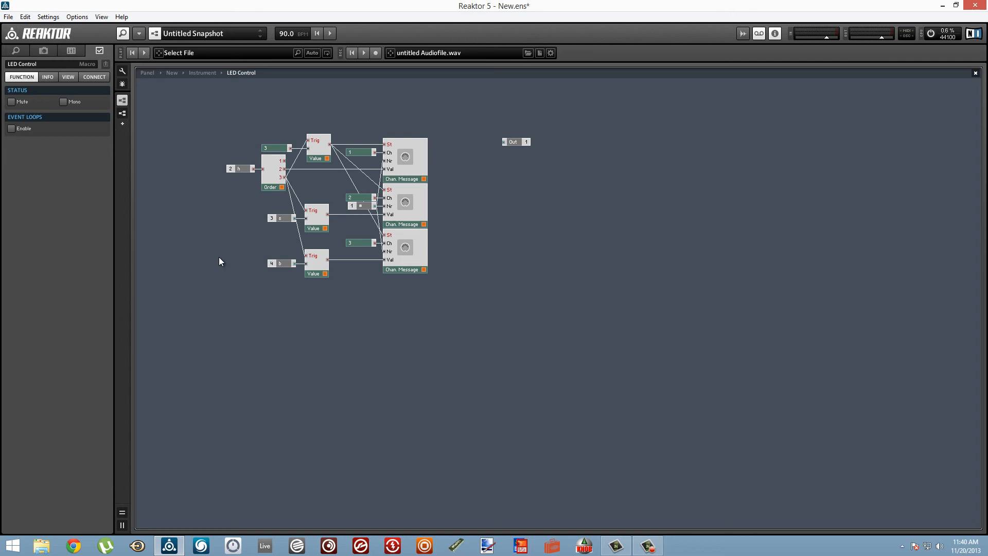
mouse_move(307, 308)
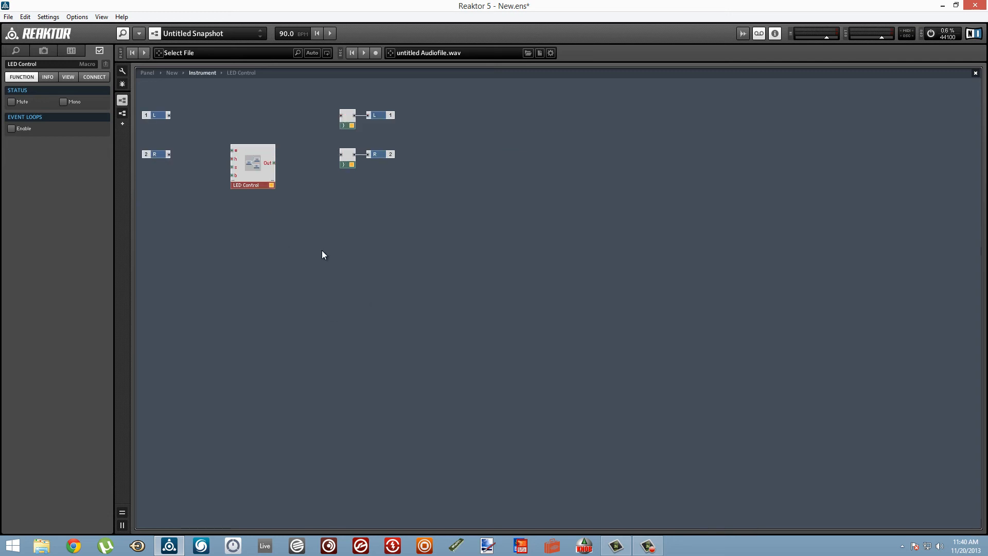
- Move the LED Control macro down, feed two inputs constants 1 and 1, and add an h control
left_click_drag(252, 167, 352, 290)
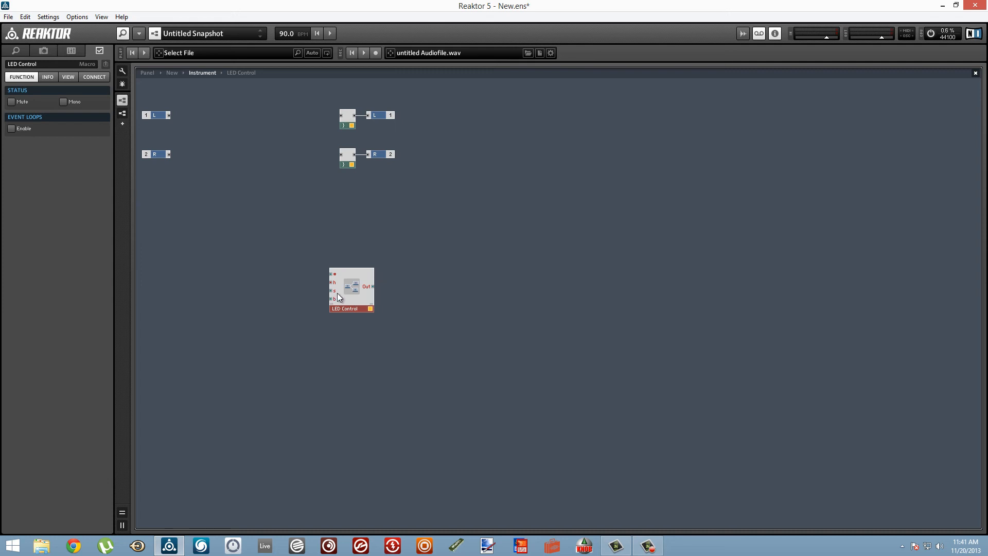
right_click(333, 298)
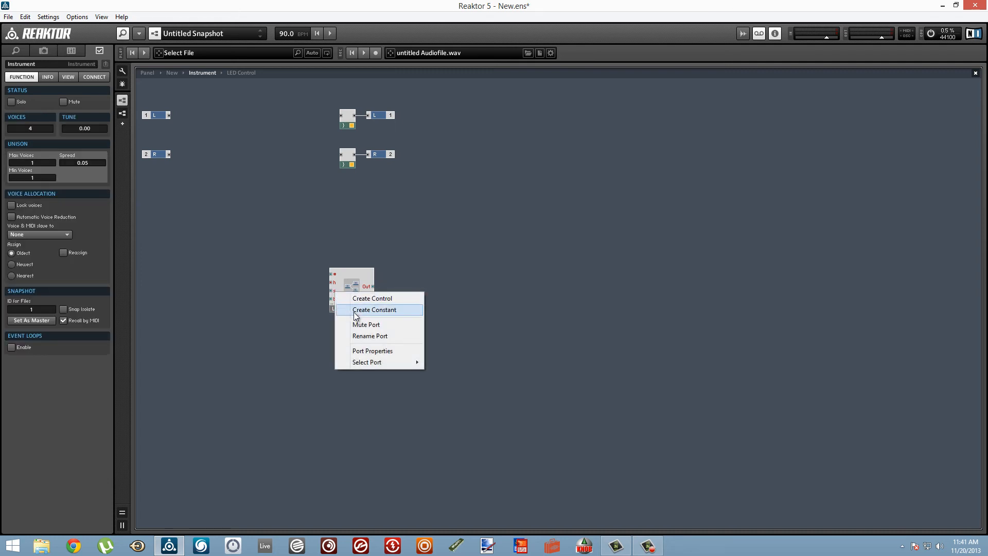
left_click(374, 309)
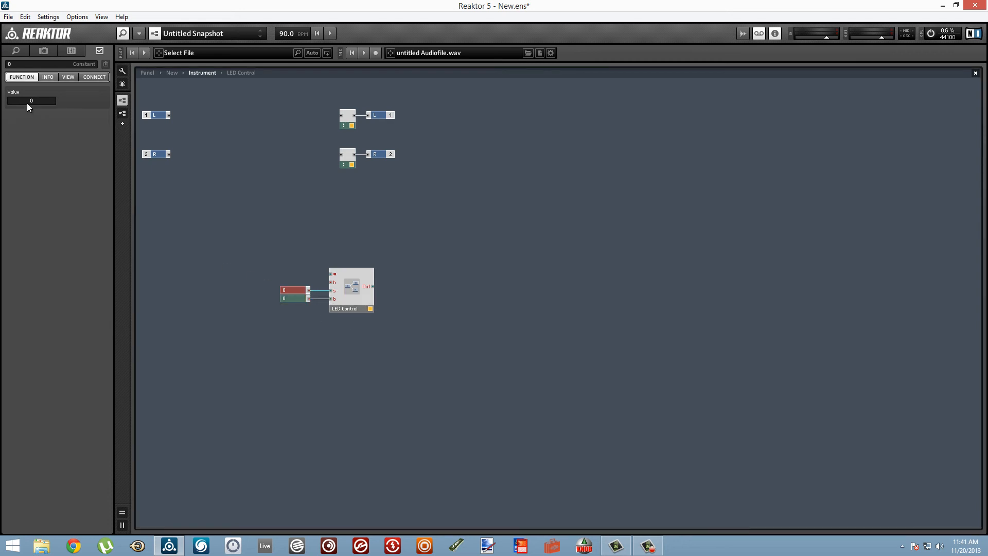
left_click(294, 290)
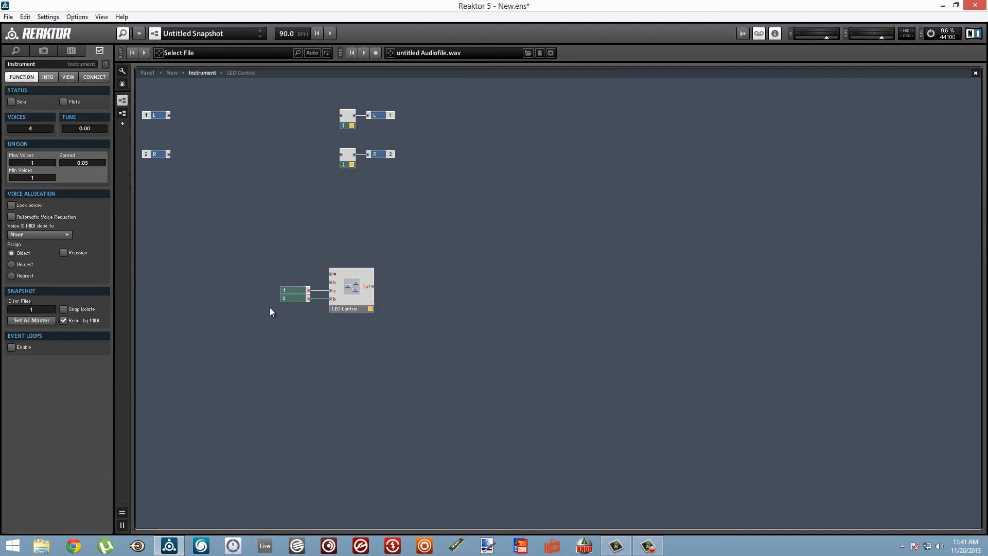
left_click(292, 298)
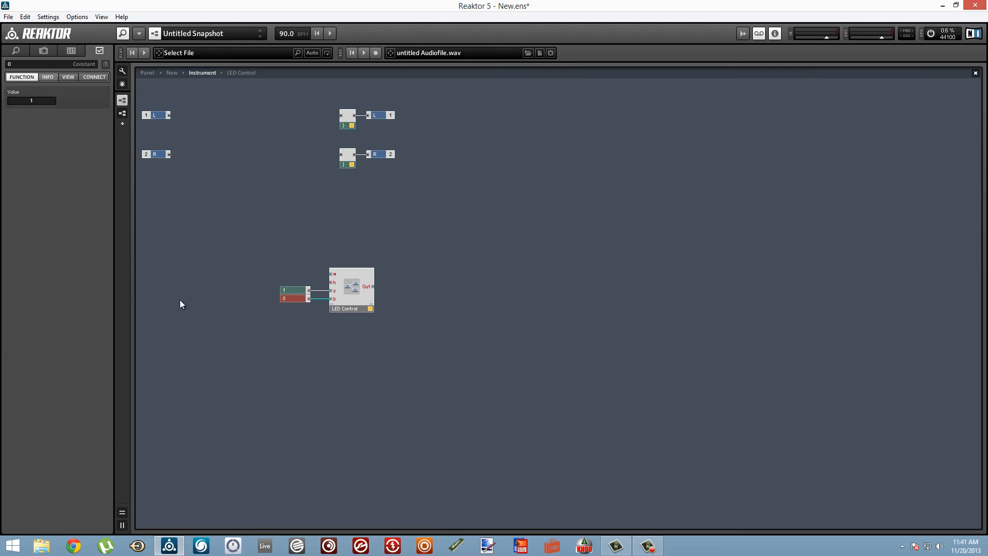
left_click(348, 286)
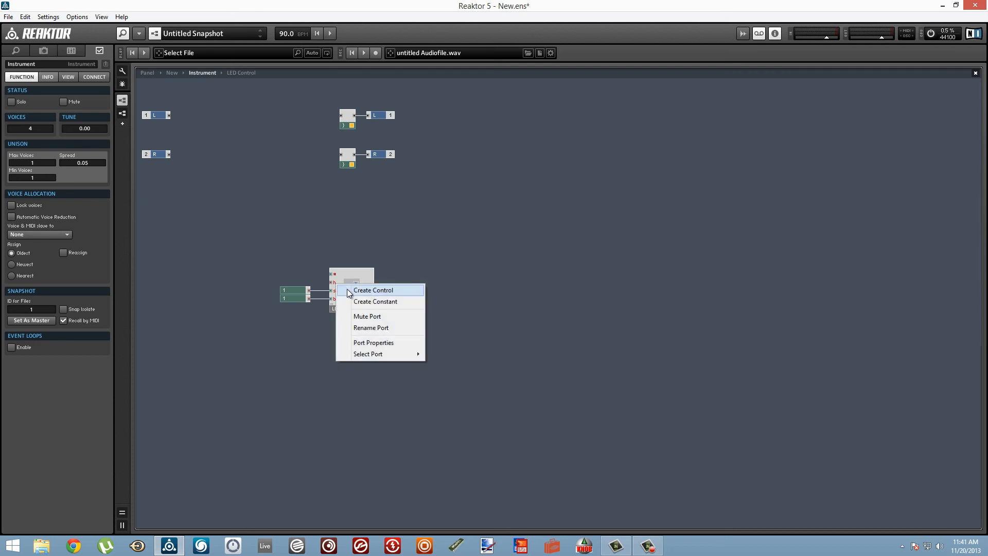
left_click(372, 289)
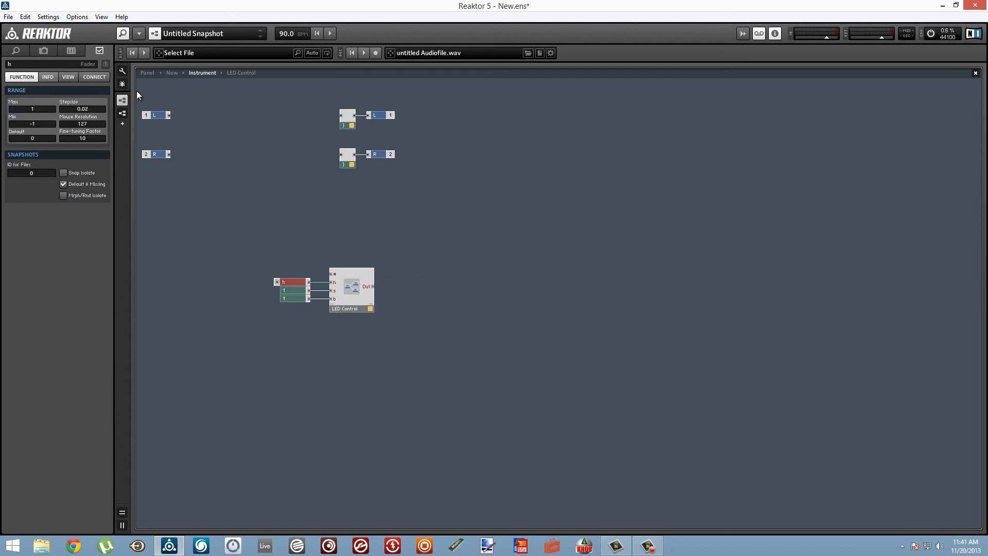
mouse_move(293, 250)
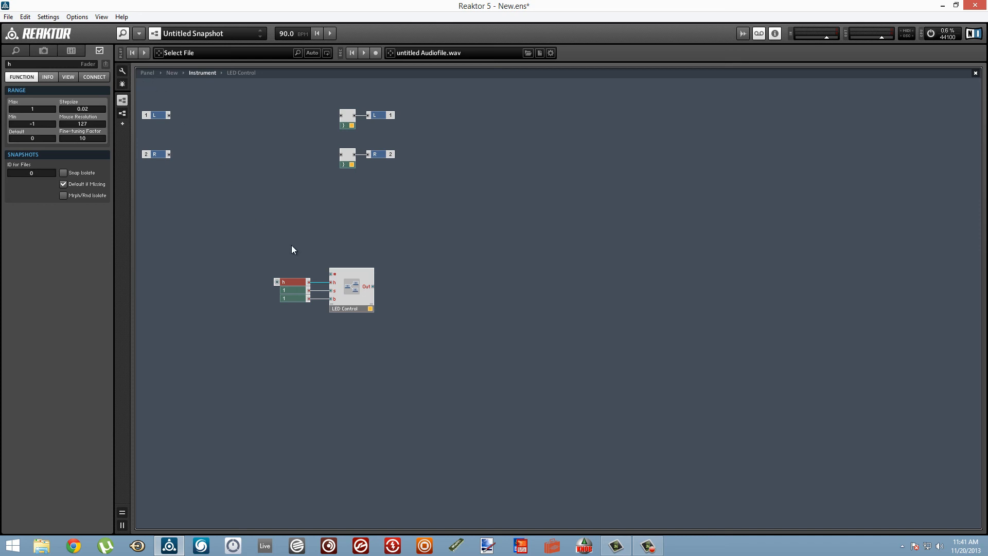
- Feed the macro's top input a constant of 12
right_click(333, 275)
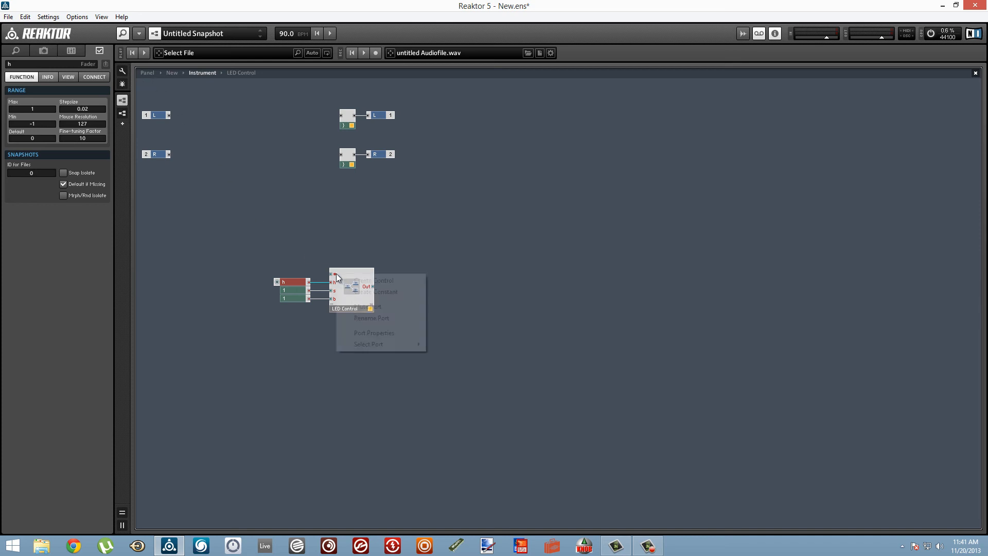
left_click(385, 291)
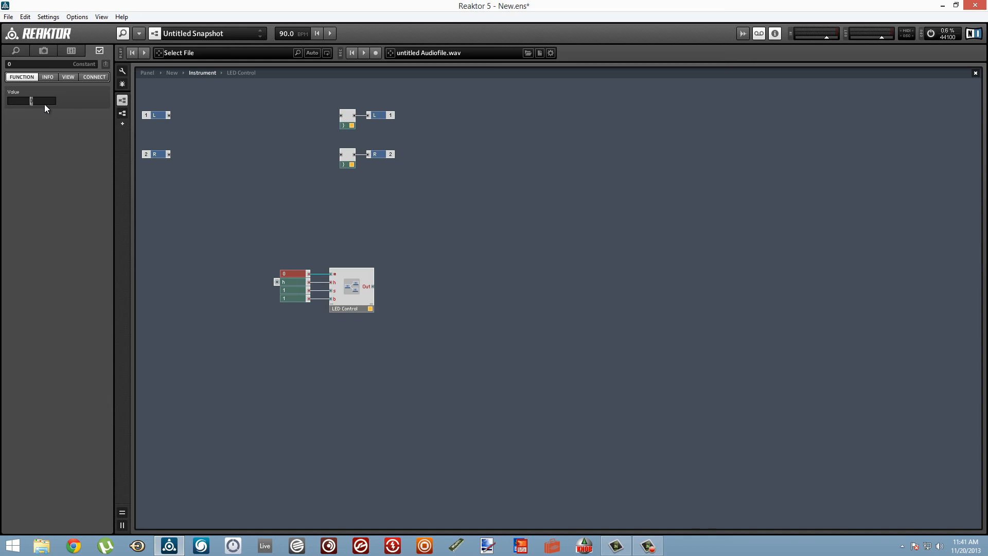
type("12")
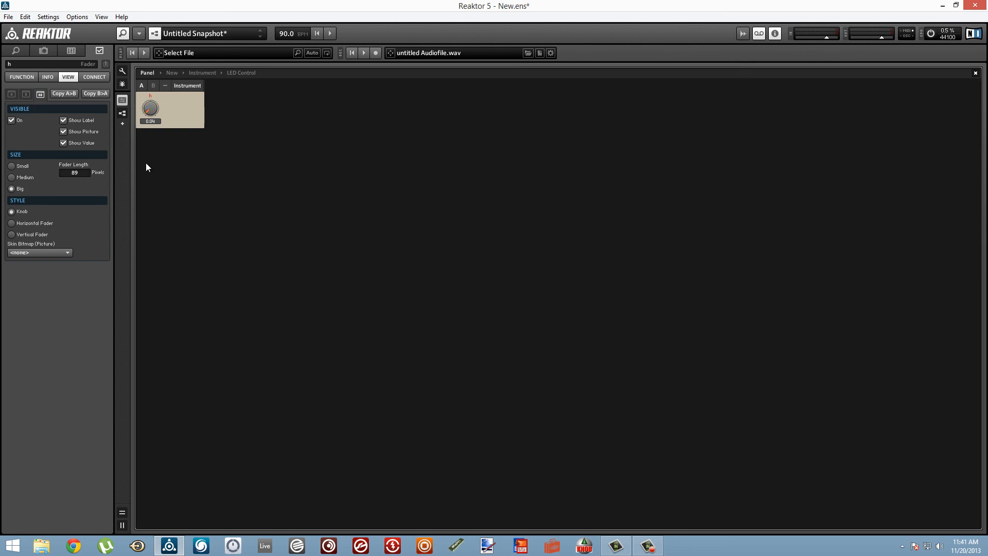
- Copy the LED Control macro with its constants and h control into a second instance
left_click_drag(150, 107, 150, 82)
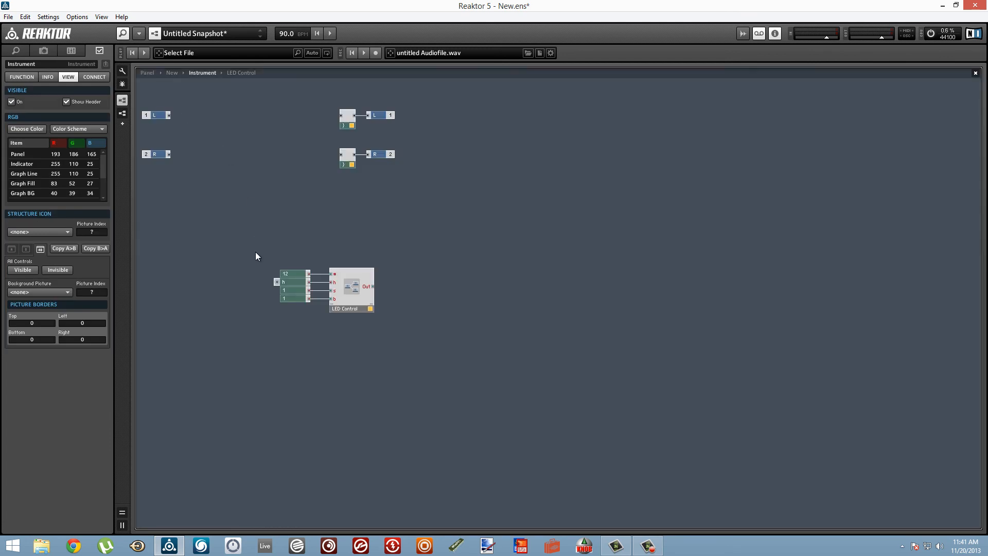
left_click(299, 281)
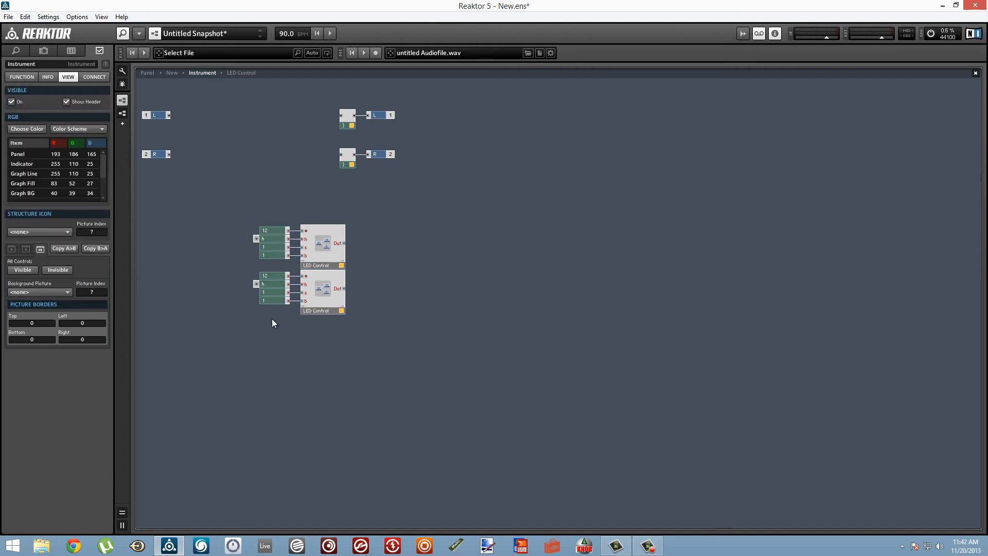
- Set the fourth macro's MIDI constant to 15 and adjust the second and third h knobs
left_click(270, 275)
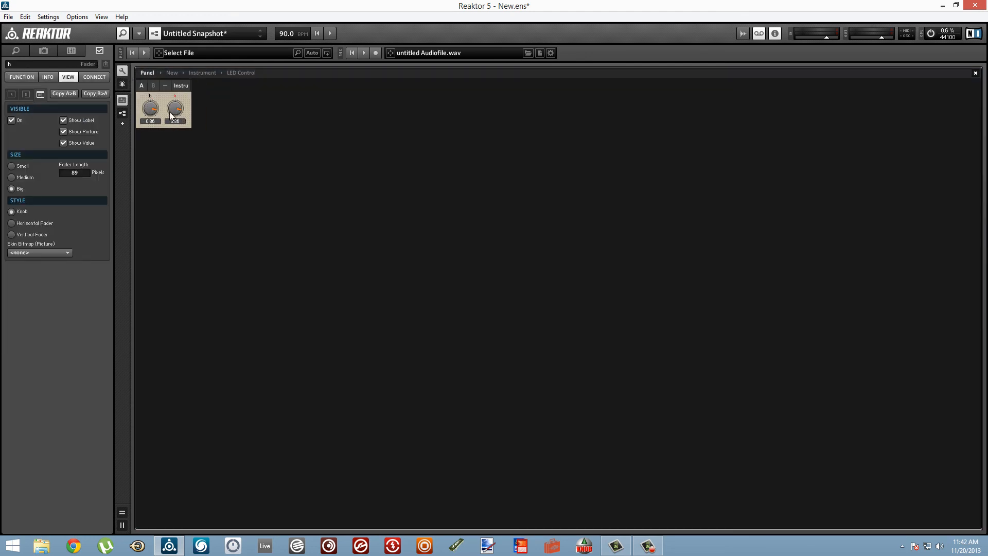
left_click_drag(175, 109, 175, 112)
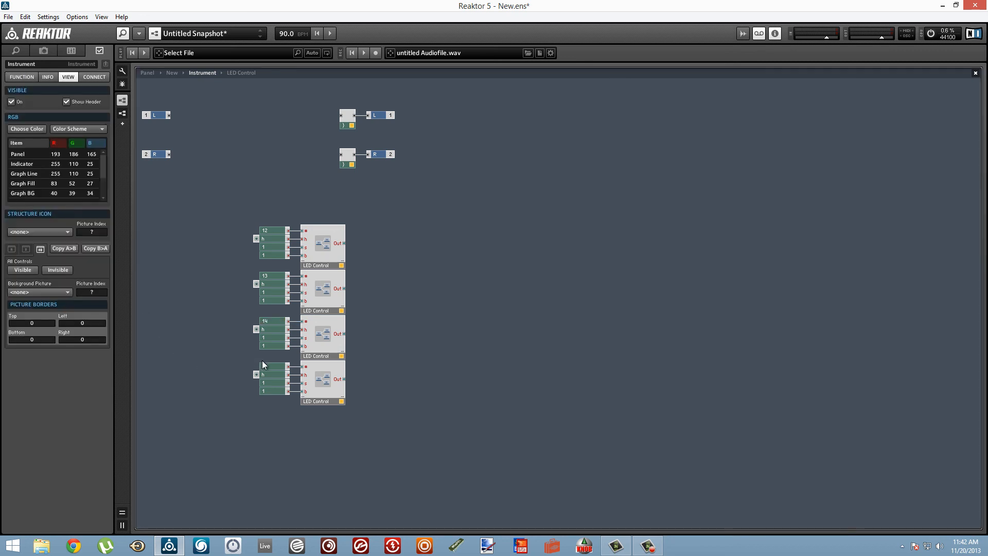
left_click(273, 366)
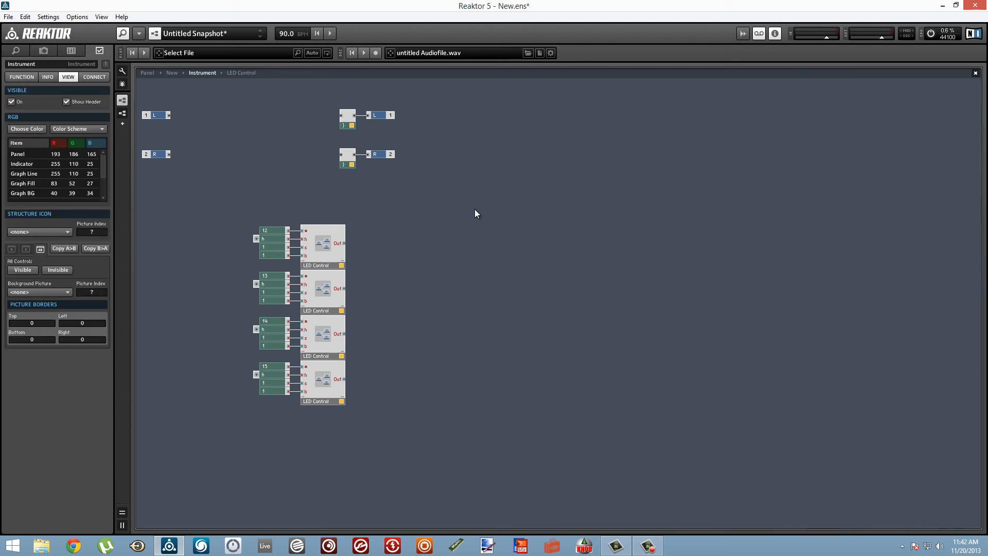
mouse_move(371, 288)
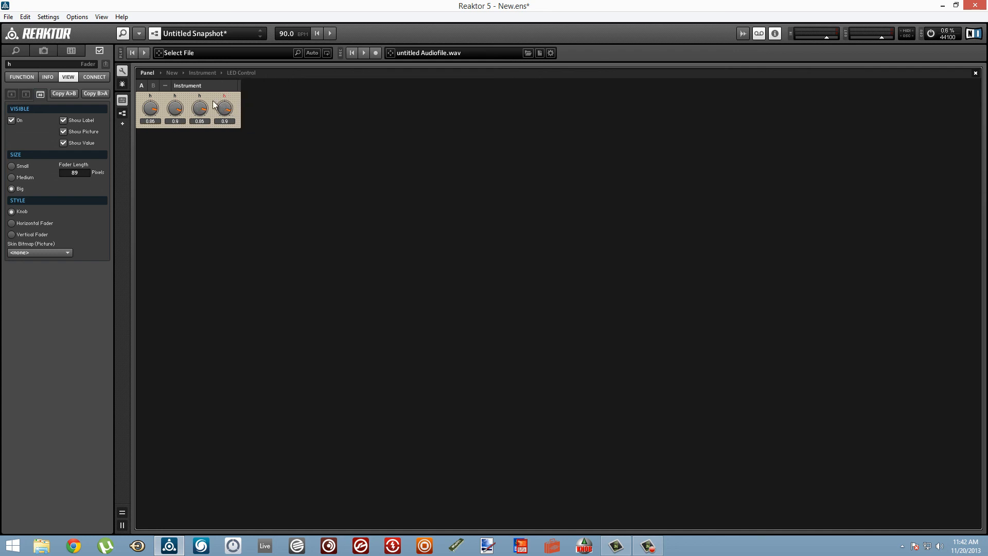
mouse_move(194, 109)
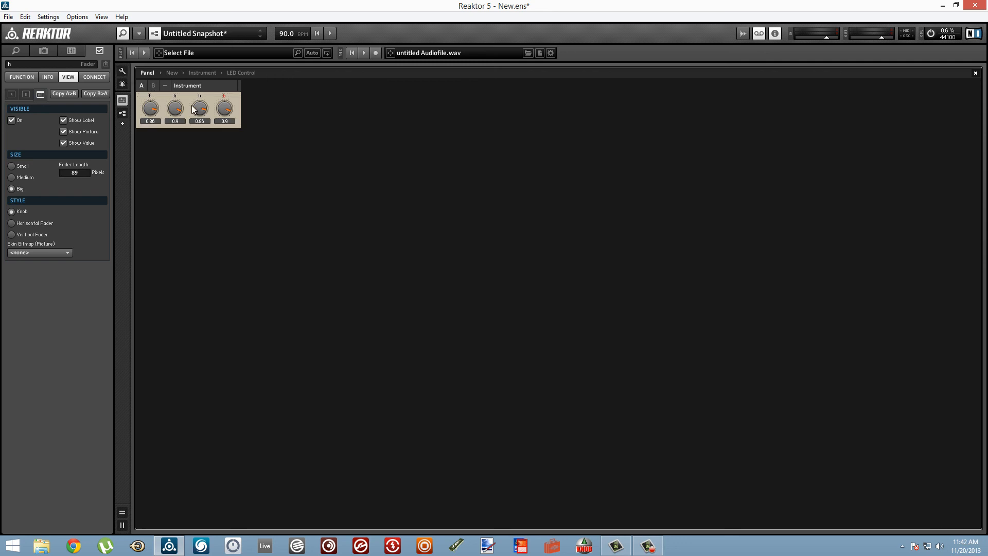
left_click_drag(224, 107, 237, 129)
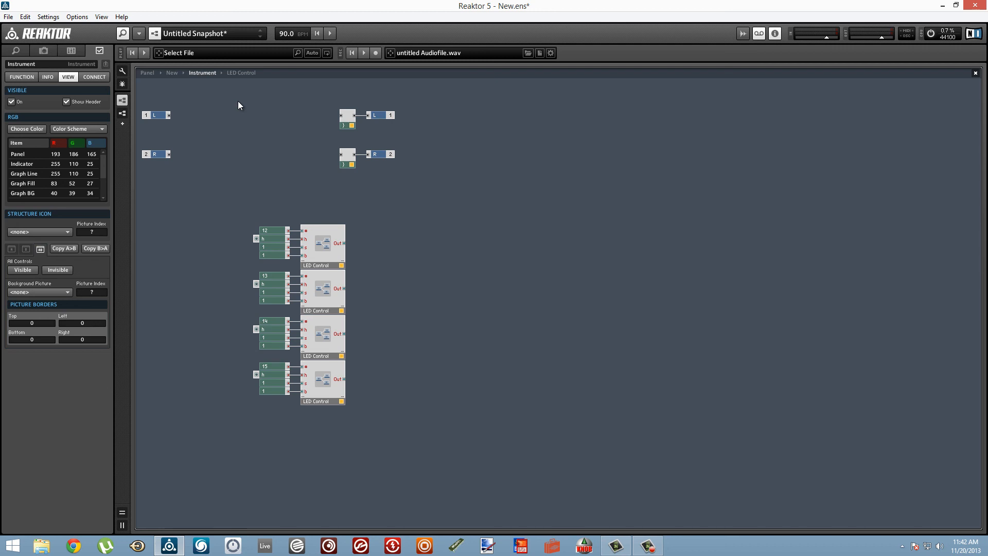
mouse_move(235, 111)
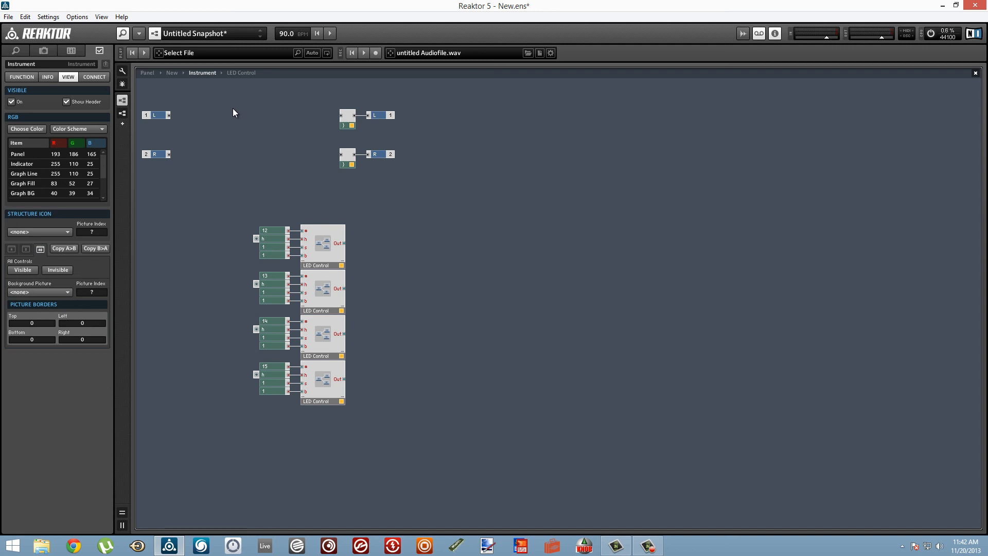